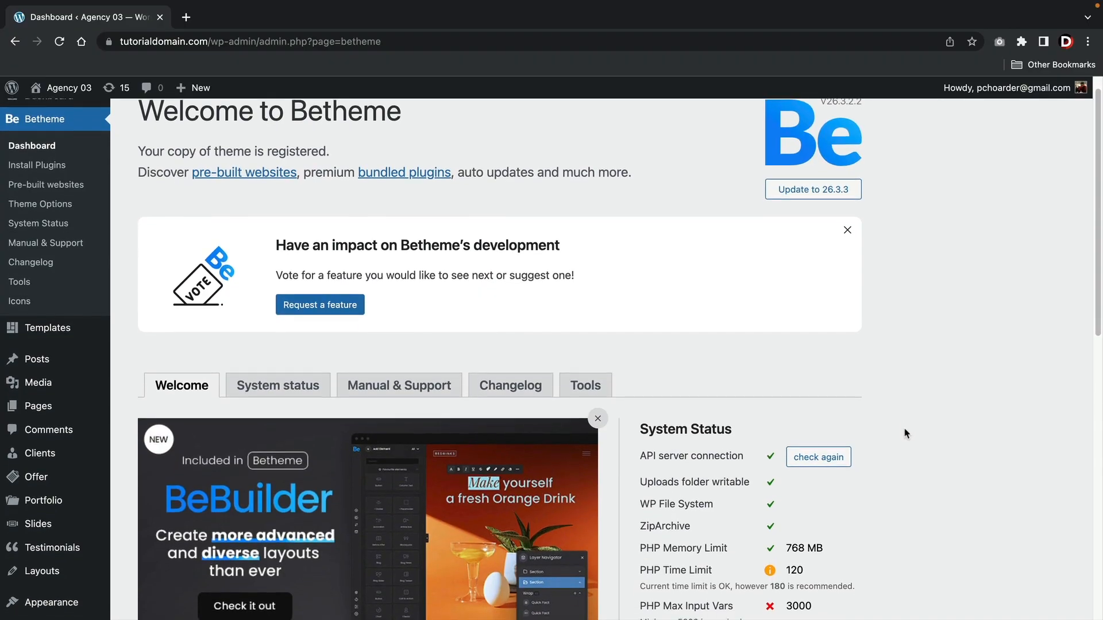
Bulk-install all seven required Betheme plugins from the Install Plugins page.
scroll(down, 3)
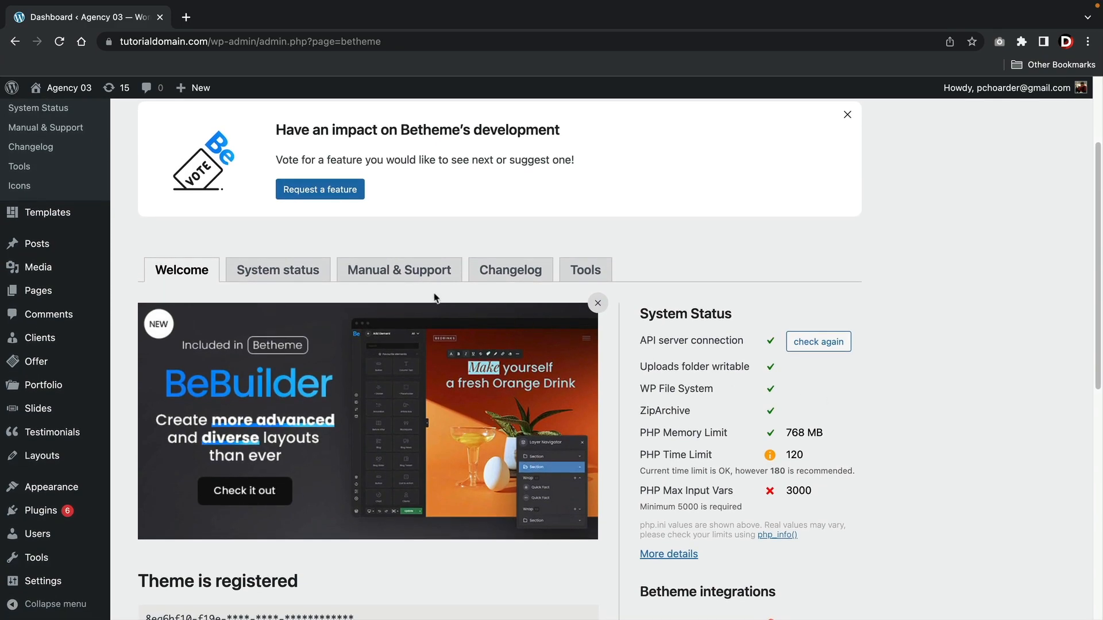
double_click(685, 314)
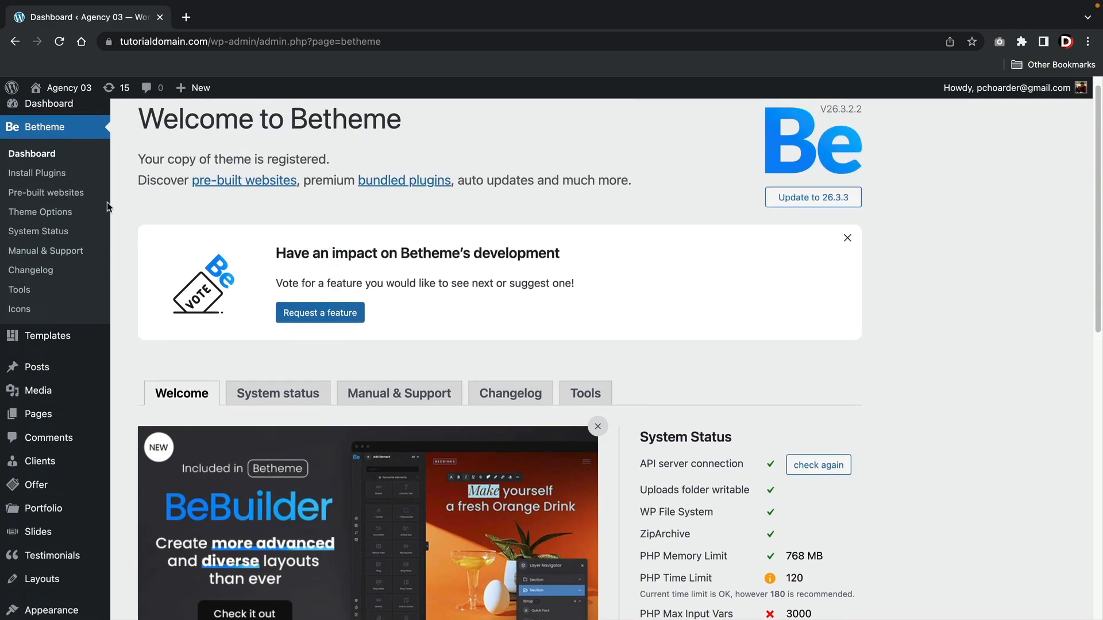
click(37, 172)
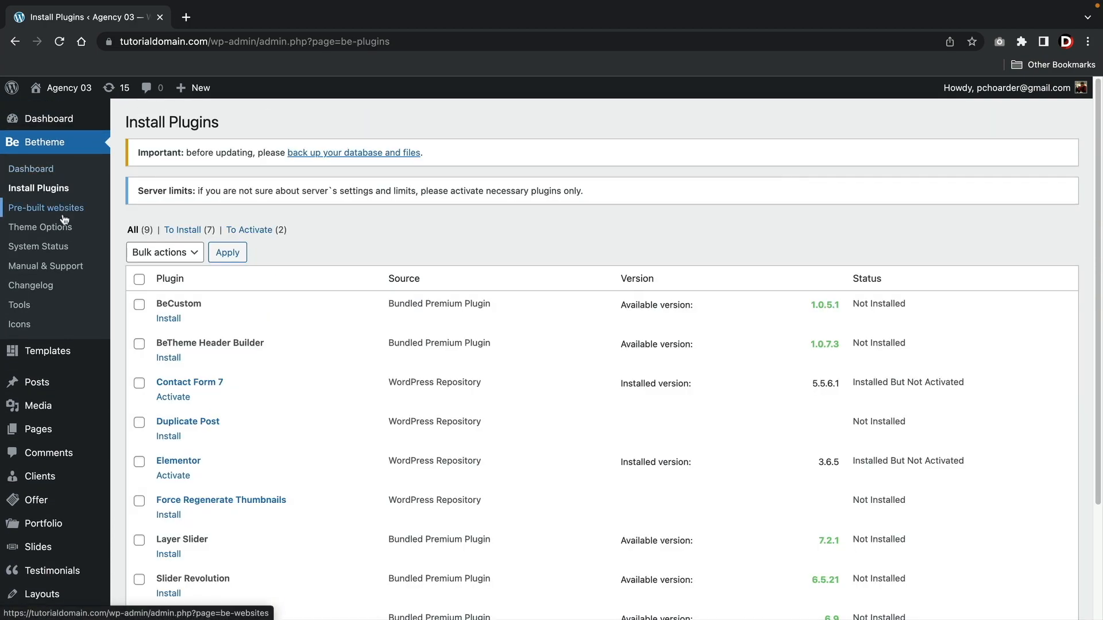
scroll(down, 3)
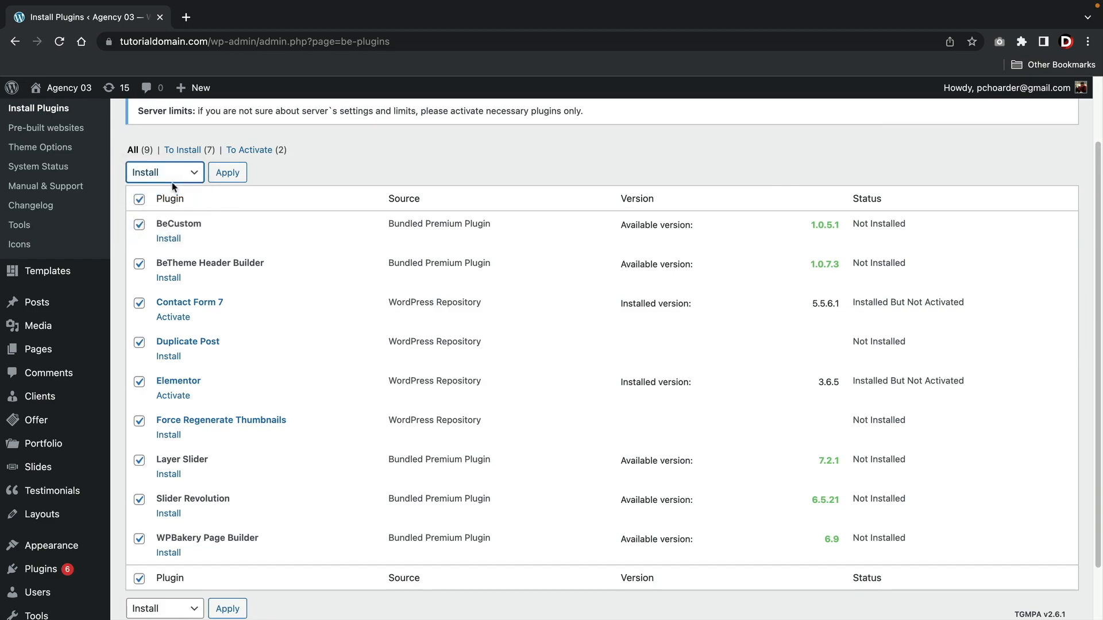
click(227, 172)
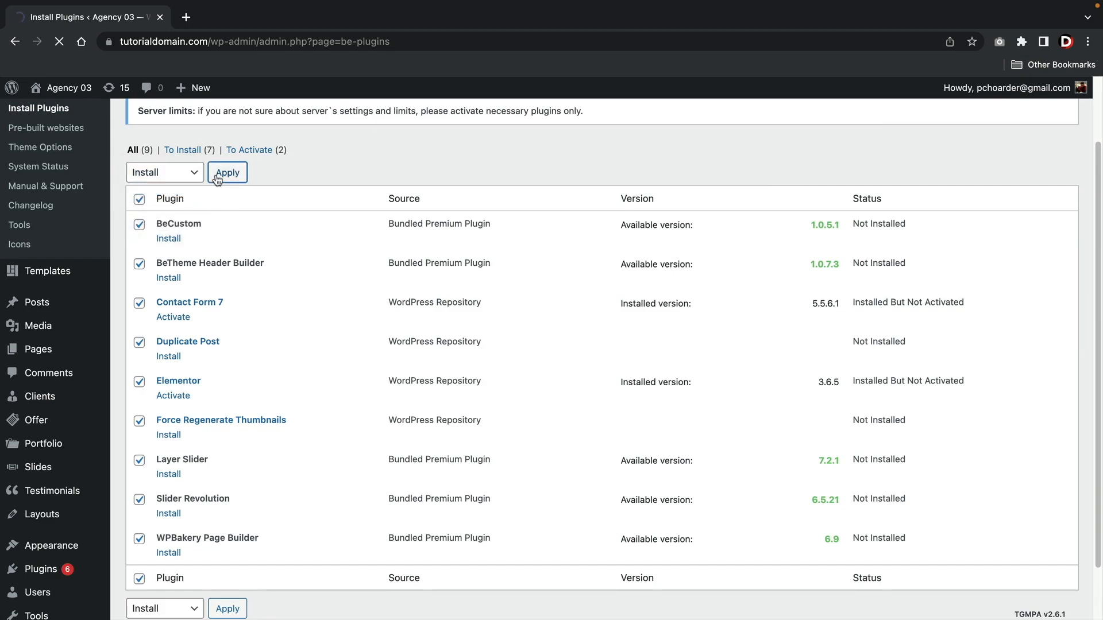
click(228, 172)
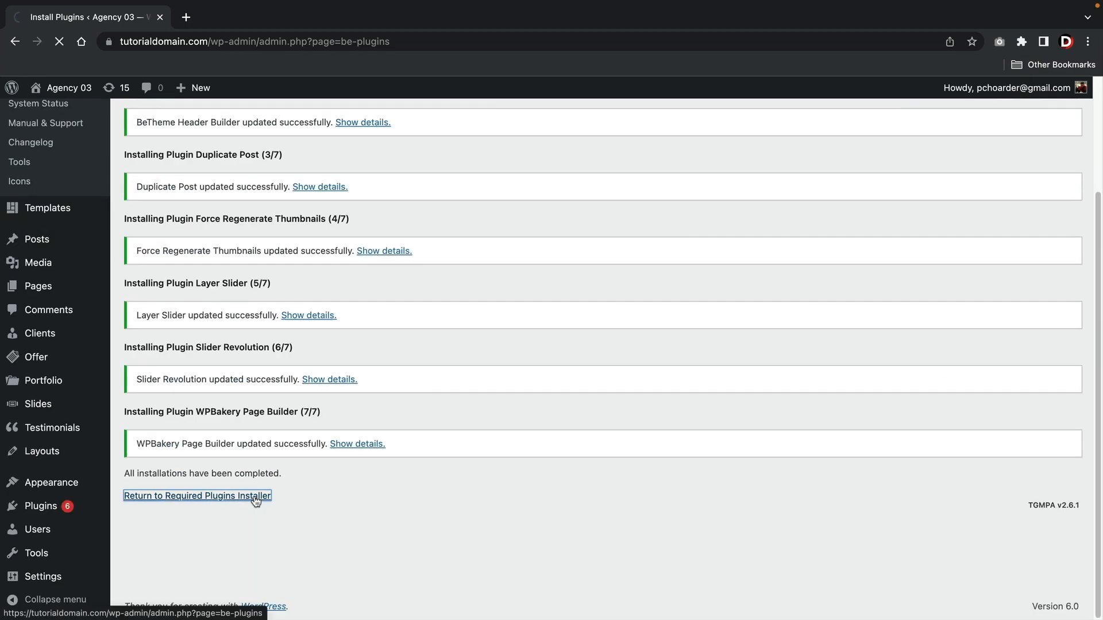
click(198, 496)
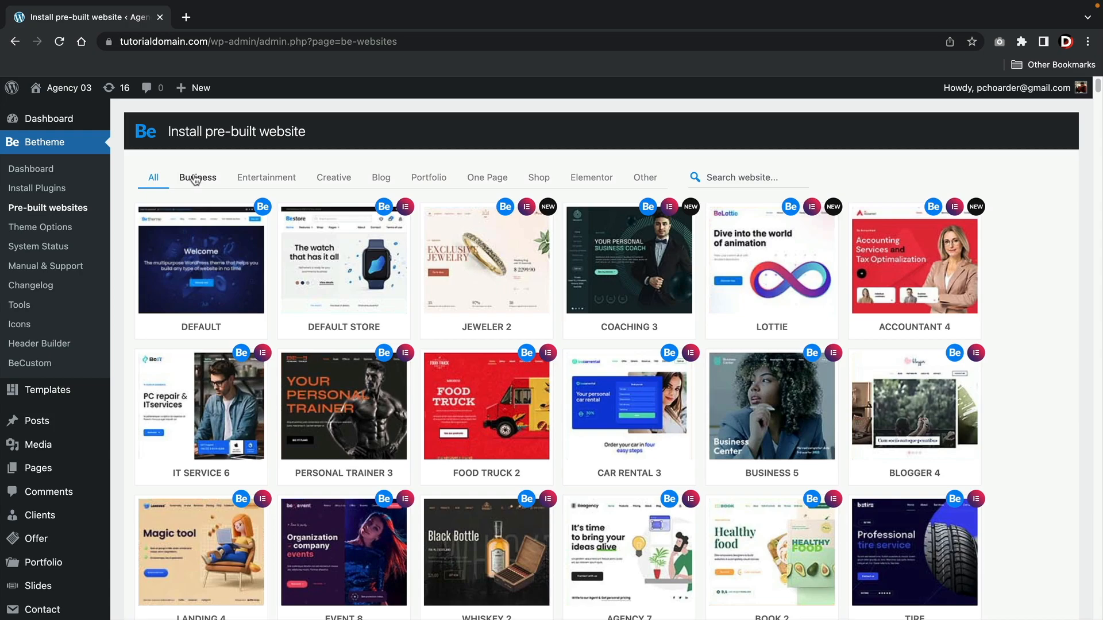
Filter the demo gallery by the Business, Entertainment and Creative categories.
click(197, 178)
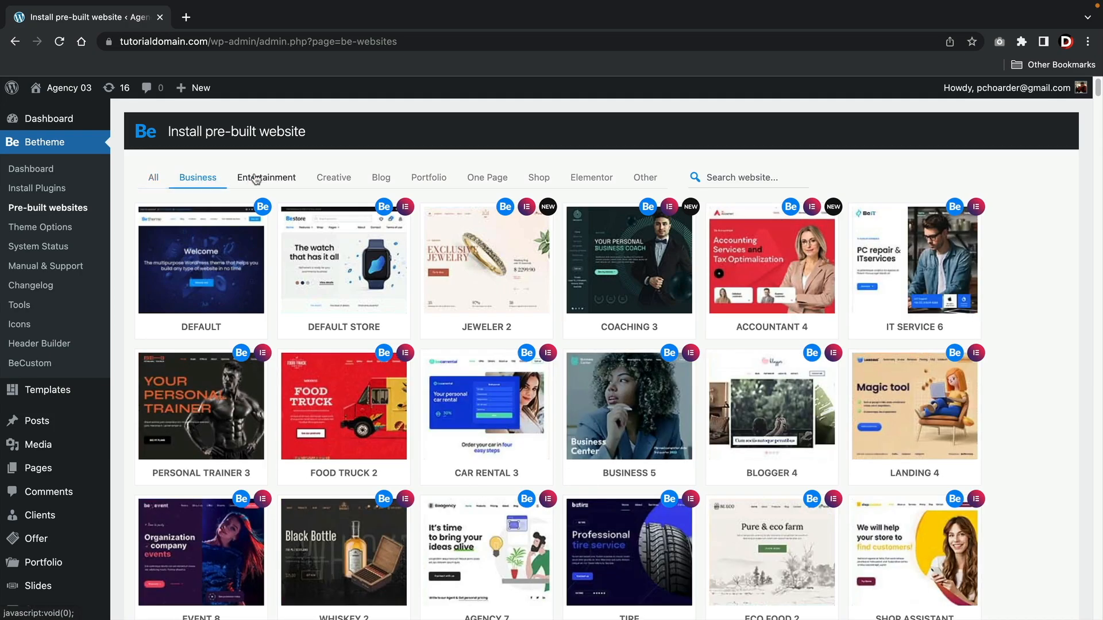
click(266, 178)
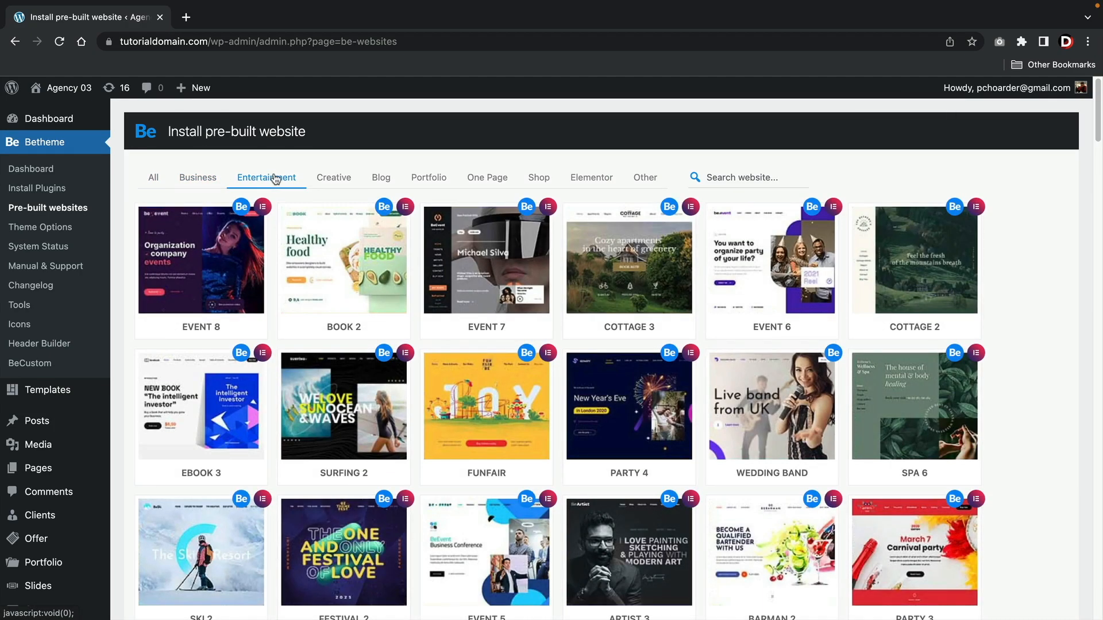
click(333, 178)
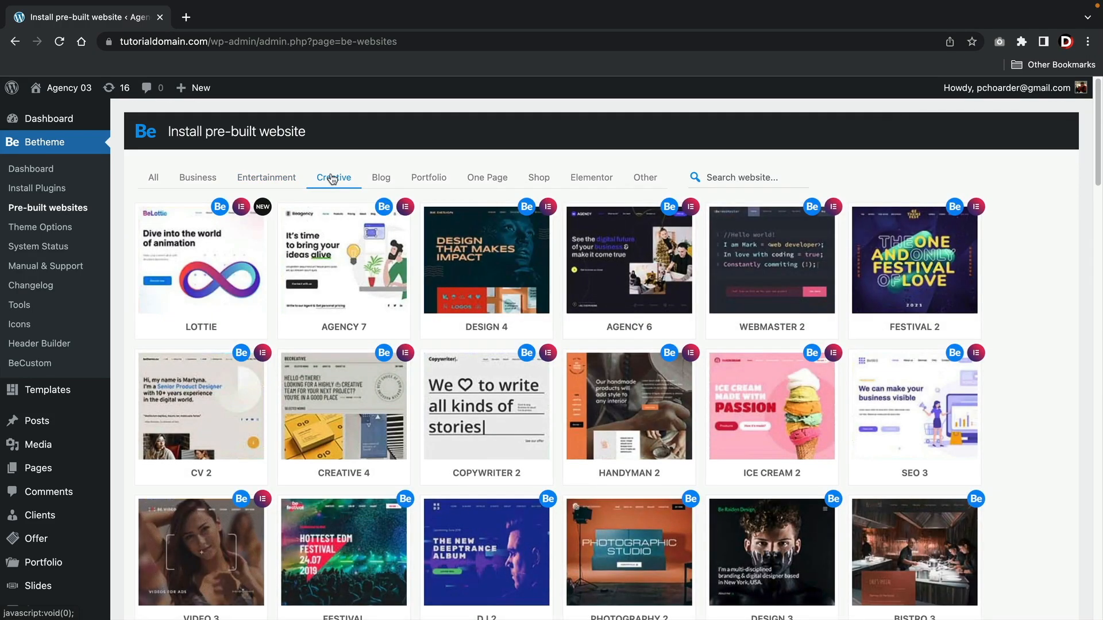
mouse_move(209, 254)
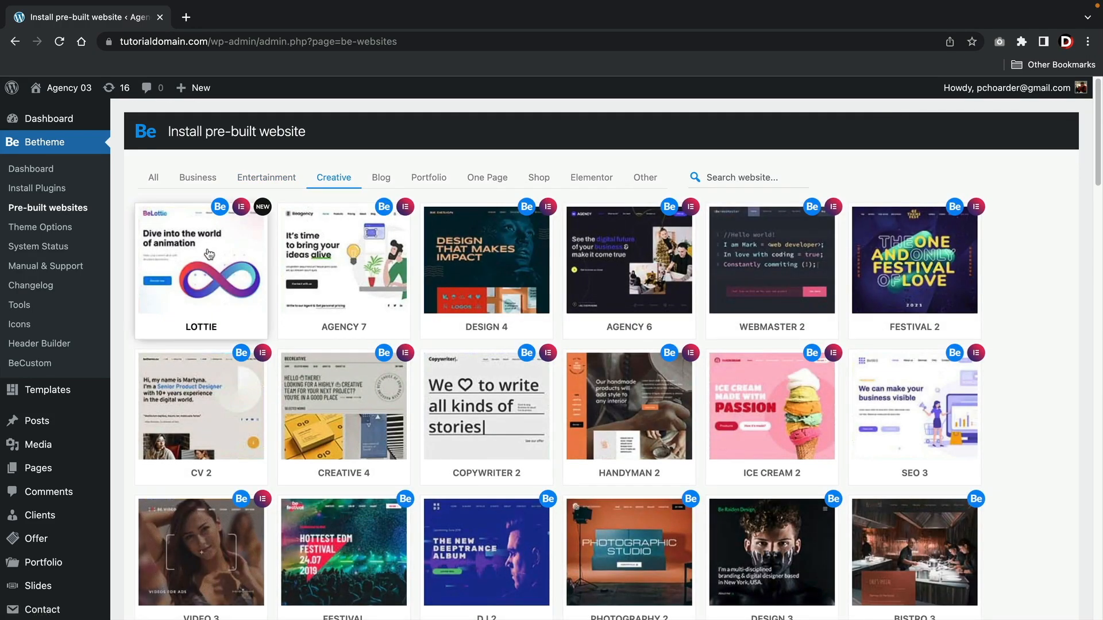
Pick the Lottie demo with Elementor as its builder and install it.
click(210, 254)
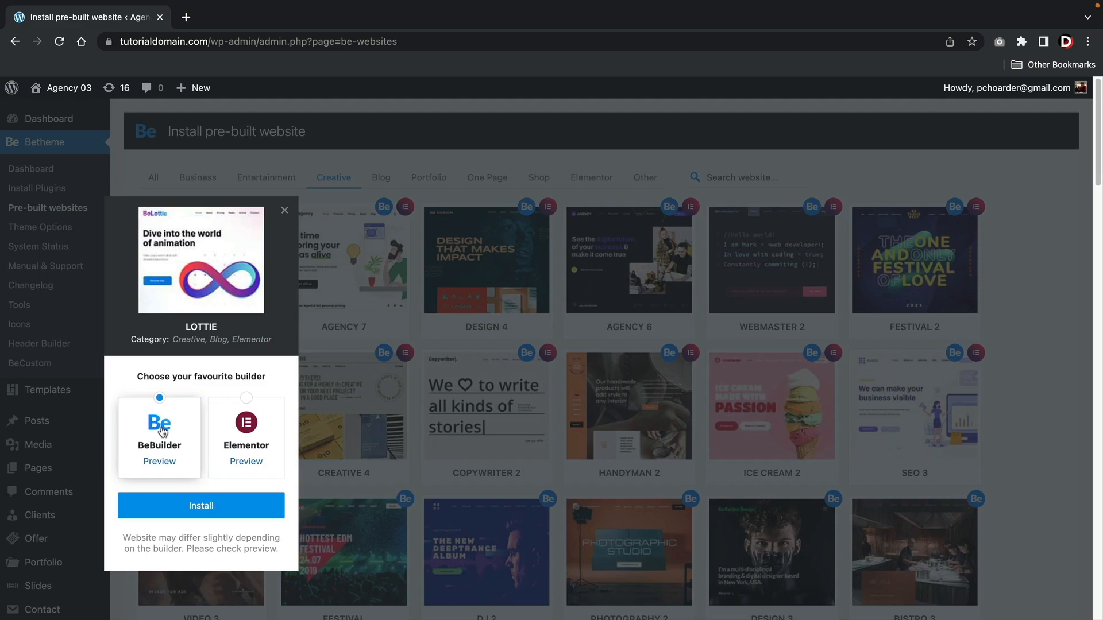
click(246, 423)
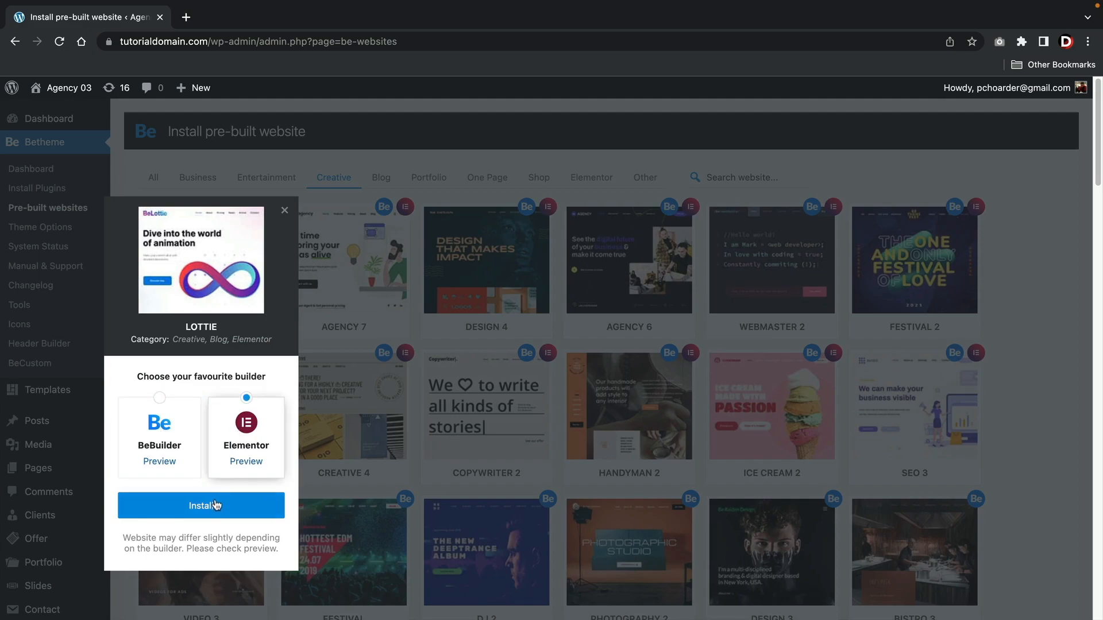
mouse_move(428, 159)
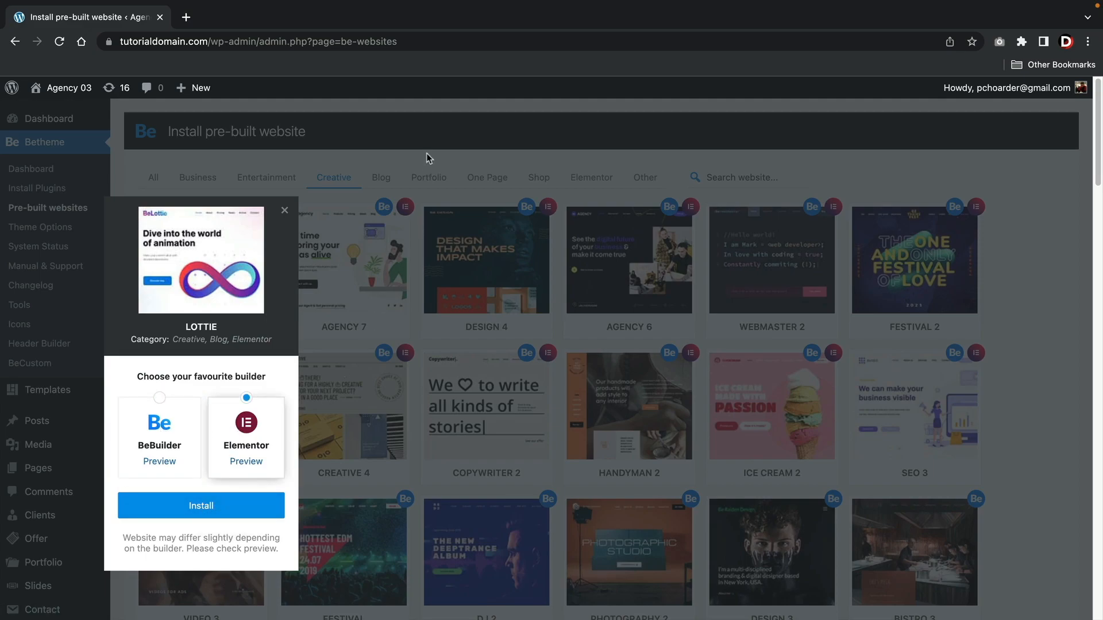
click(487, 177)
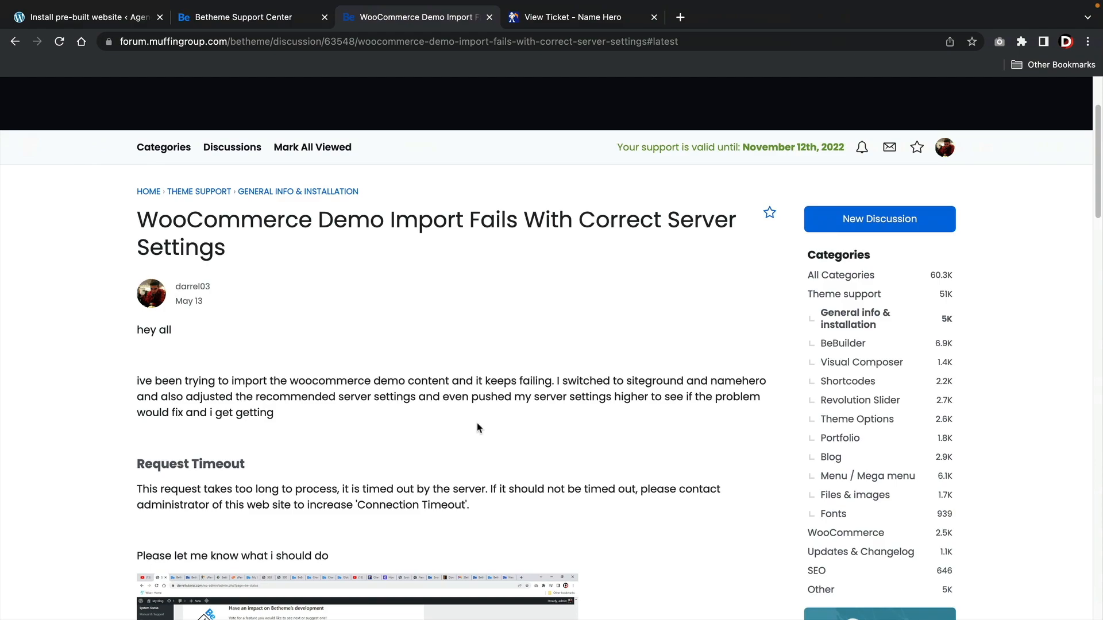
mouse_move(500, 246)
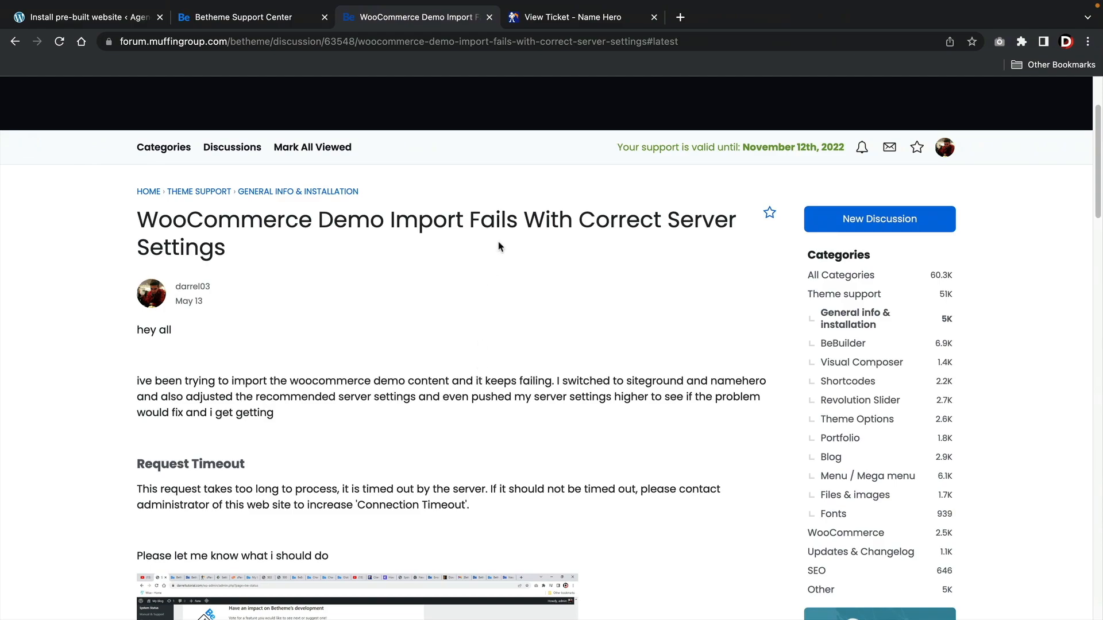
mouse_move(557, 63)
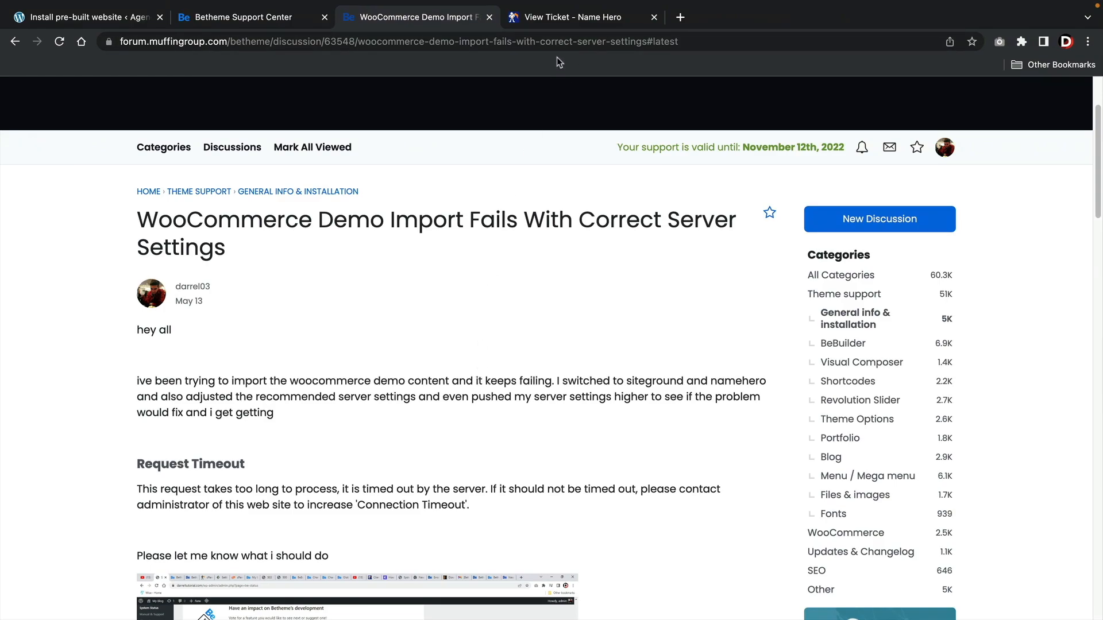
Switch to the closed NameHero ticket about the raised I/O limit.
click(577, 16)
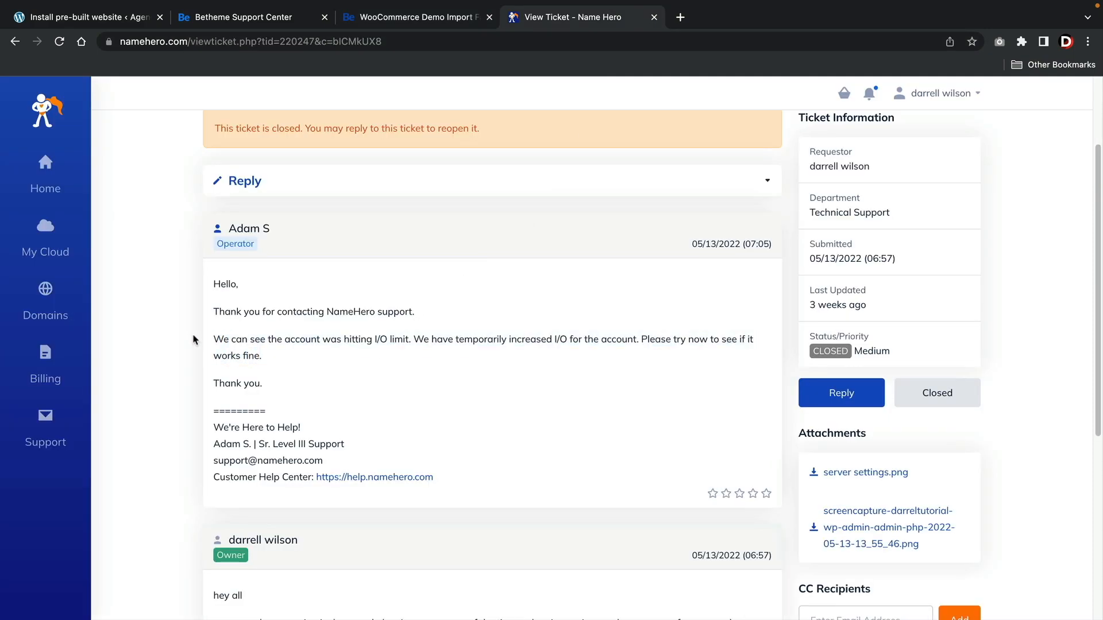
Return to WordPress admin, reload pre-built websites, and open the Betheme dashboard.
click(86, 17)
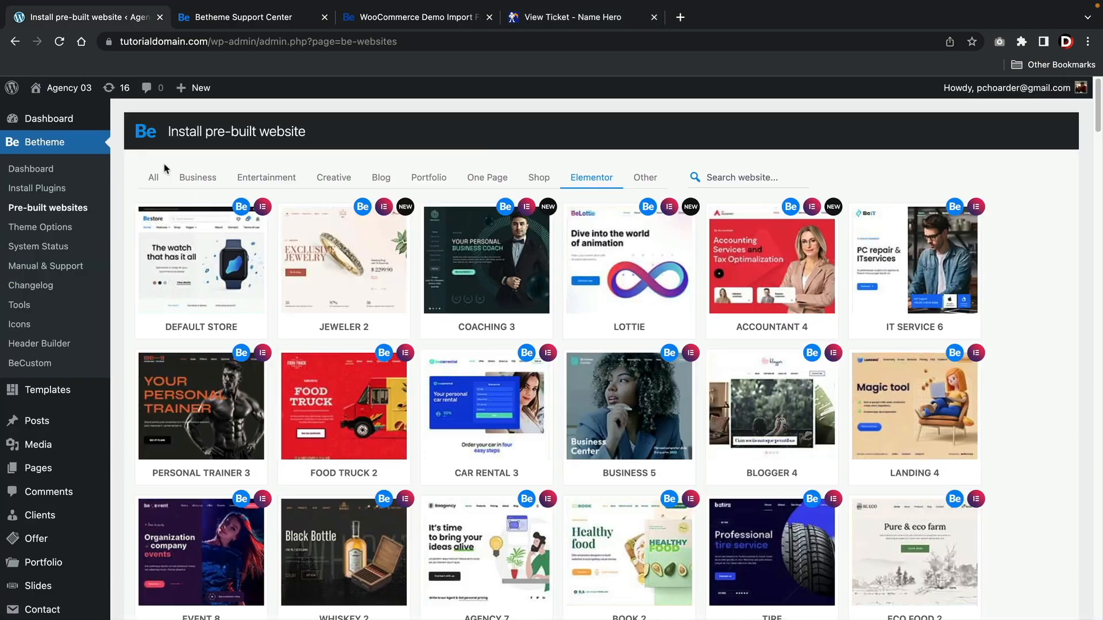
click(48, 208)
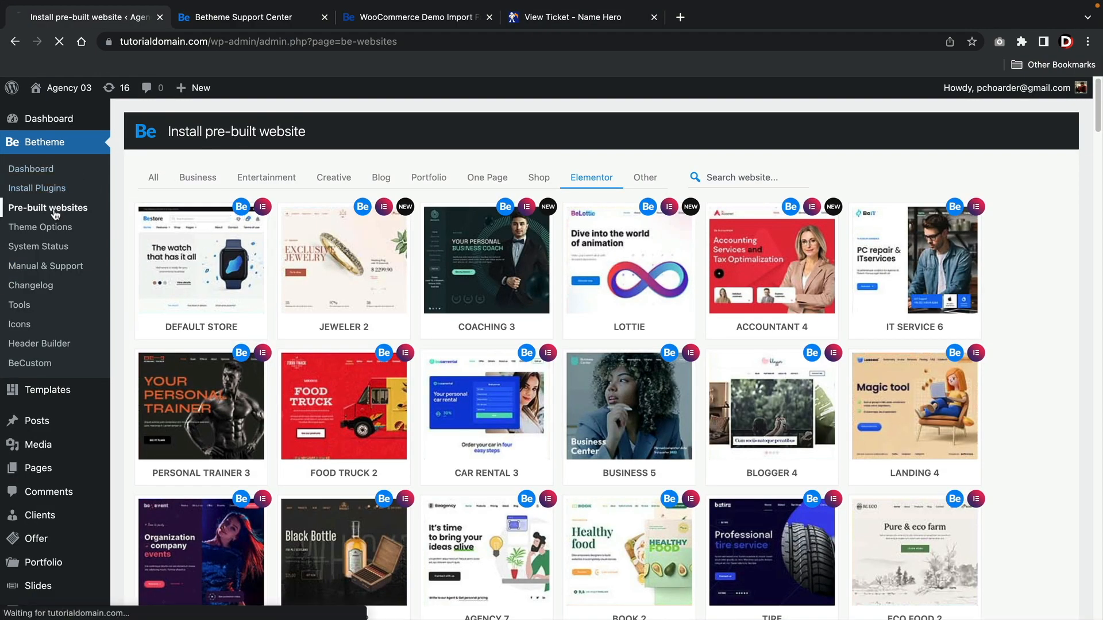
click(153, 178)
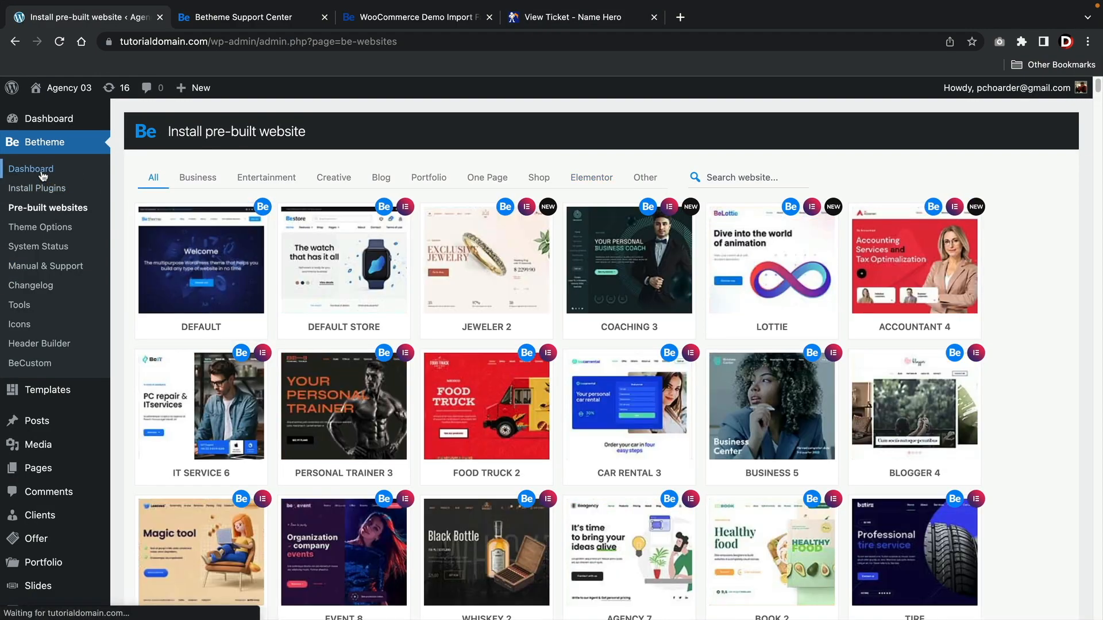
click(30, 169)
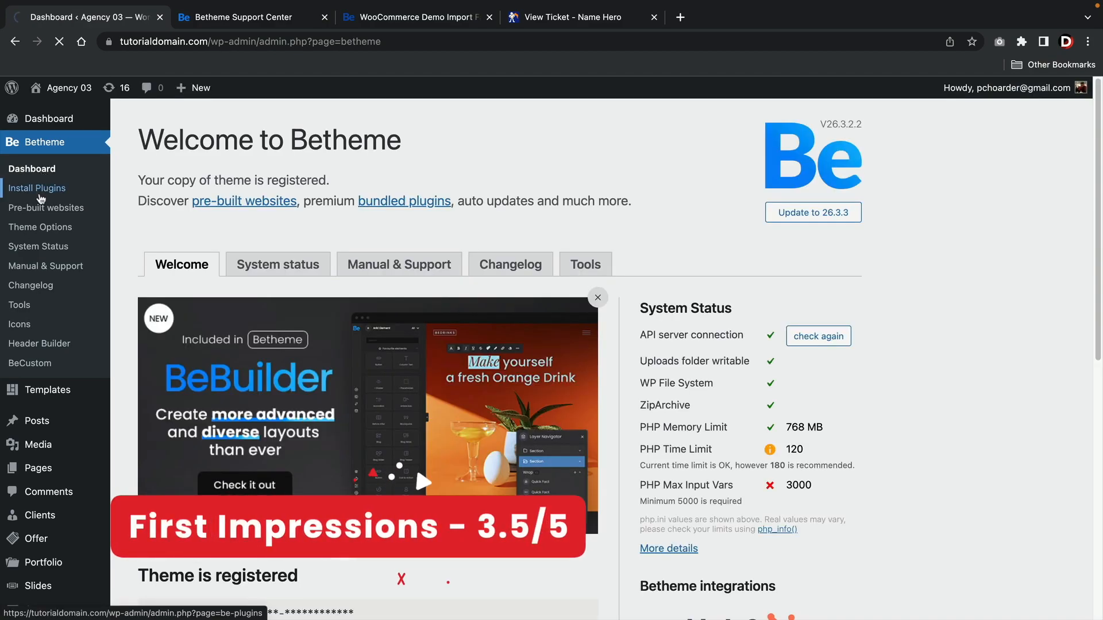
click(40, 227)
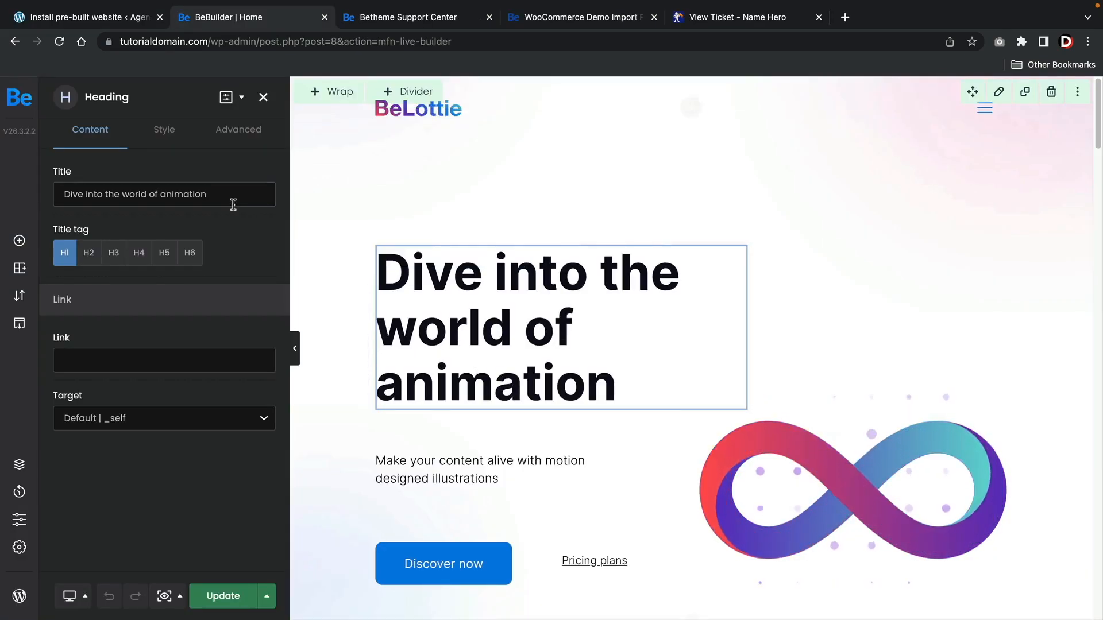
Retitle the heading 'Your New Website' and add a button below the intro paragraph.
text(Your New Website)
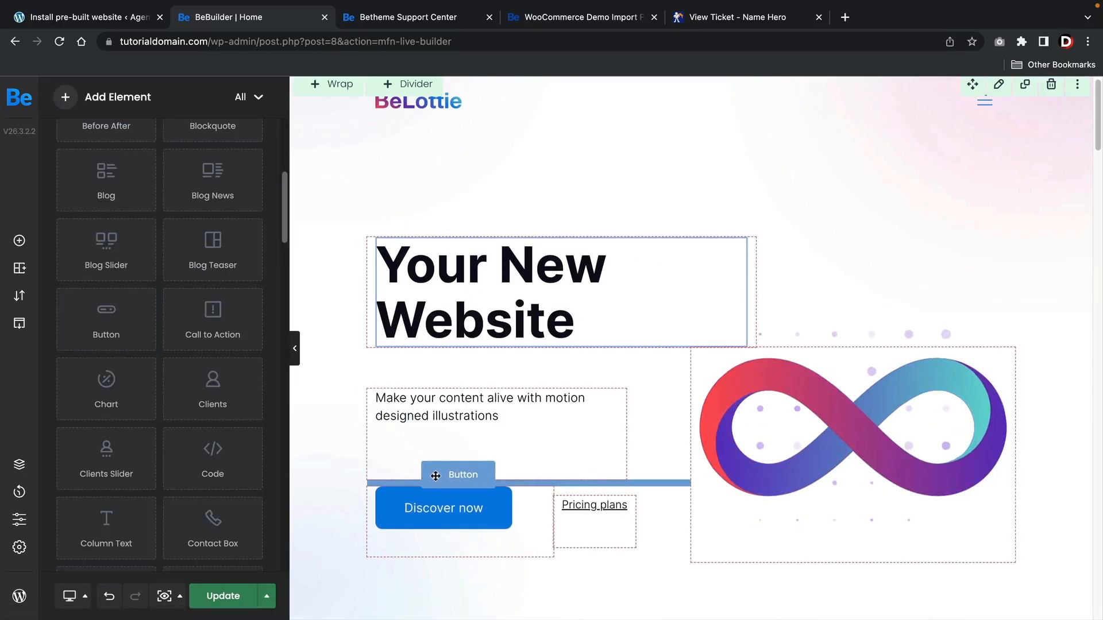
click(457, 474)
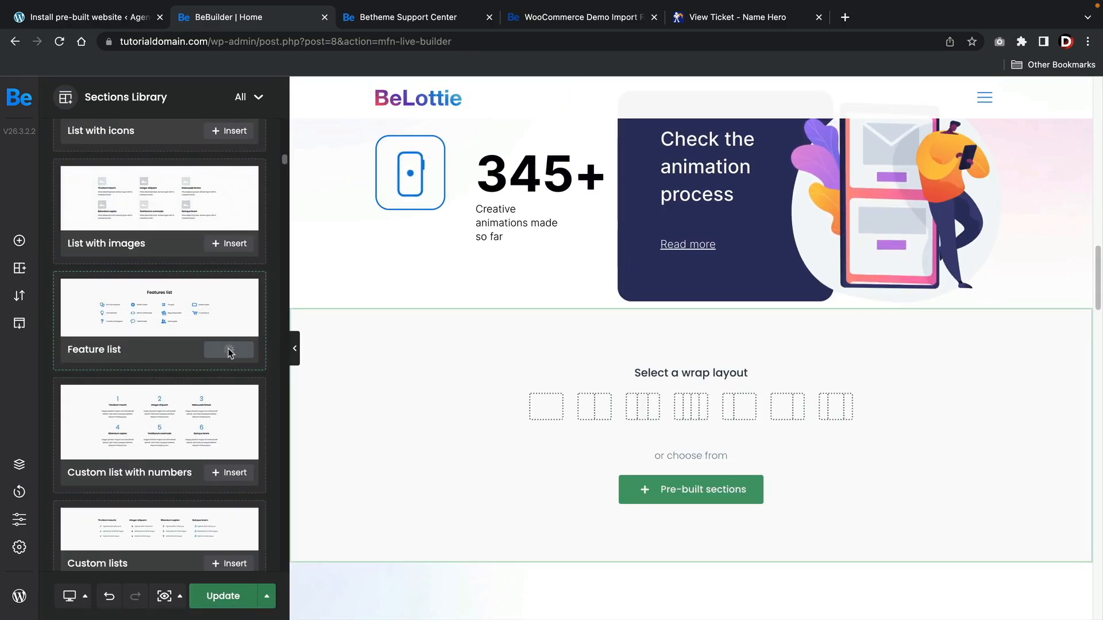
Insert the Feature list section from the Sections Library and scroll further.
click(229, 350)
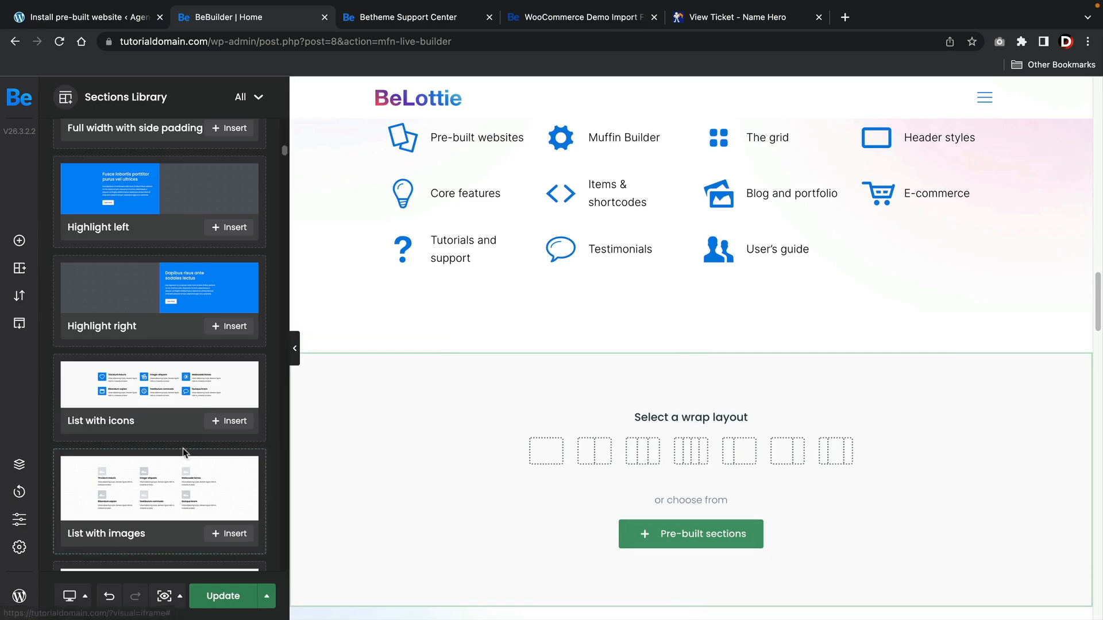
scroll(down, 3)
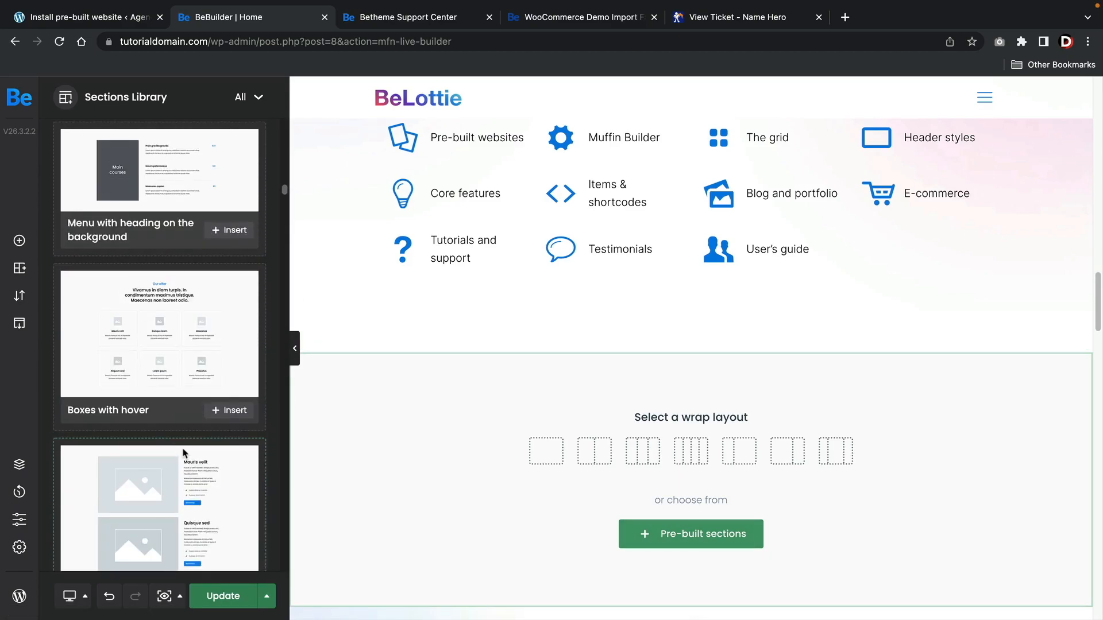
scroll(down, 3)
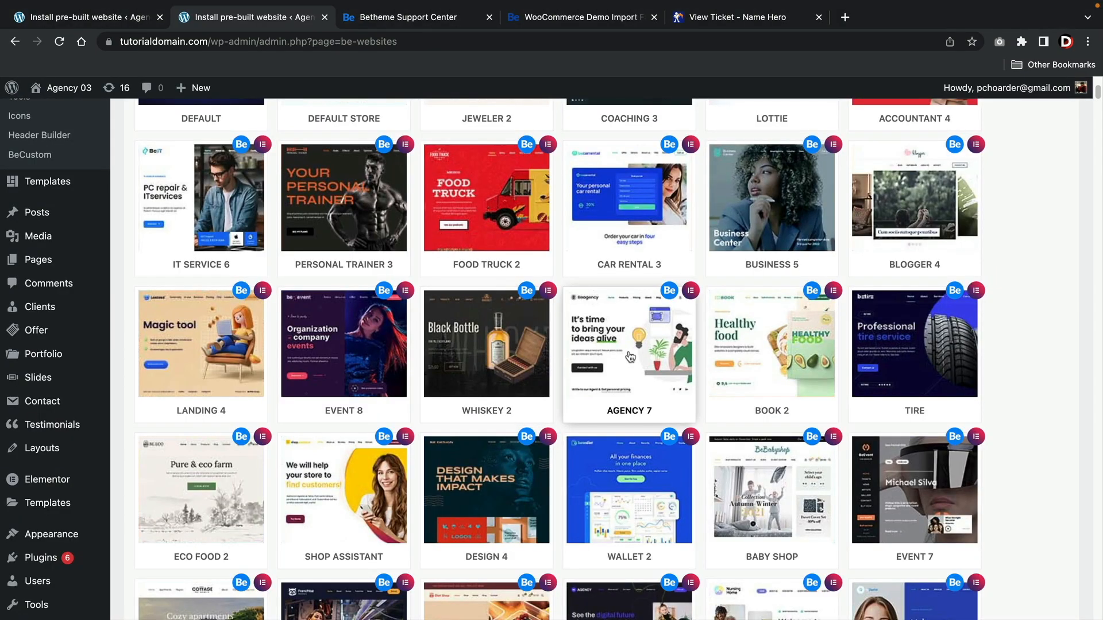
click(629, 356)
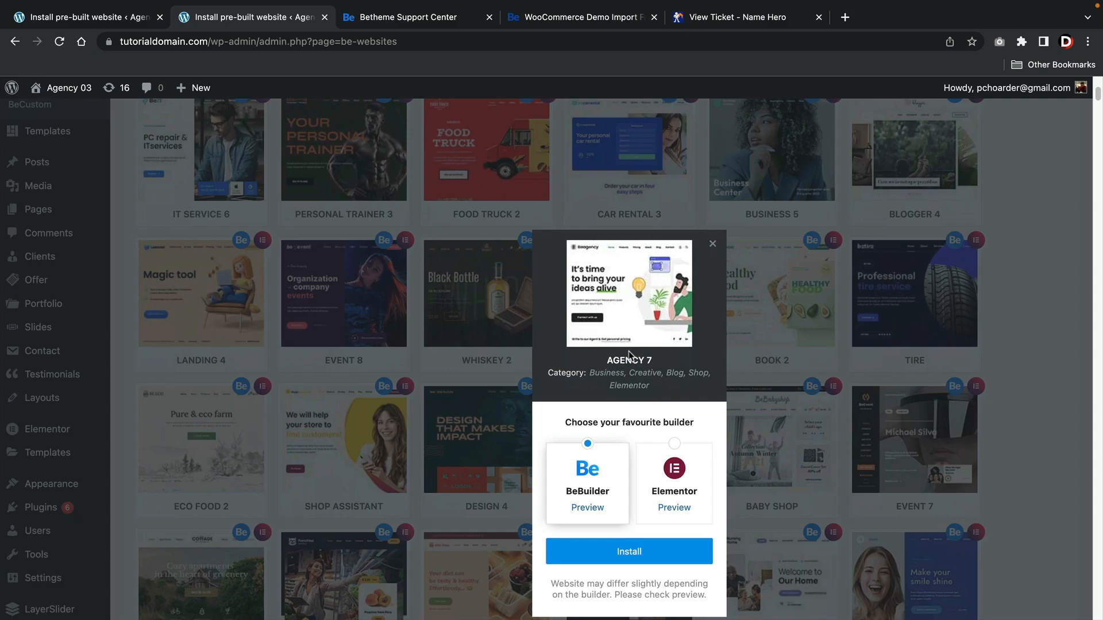
scroll(down, 3)
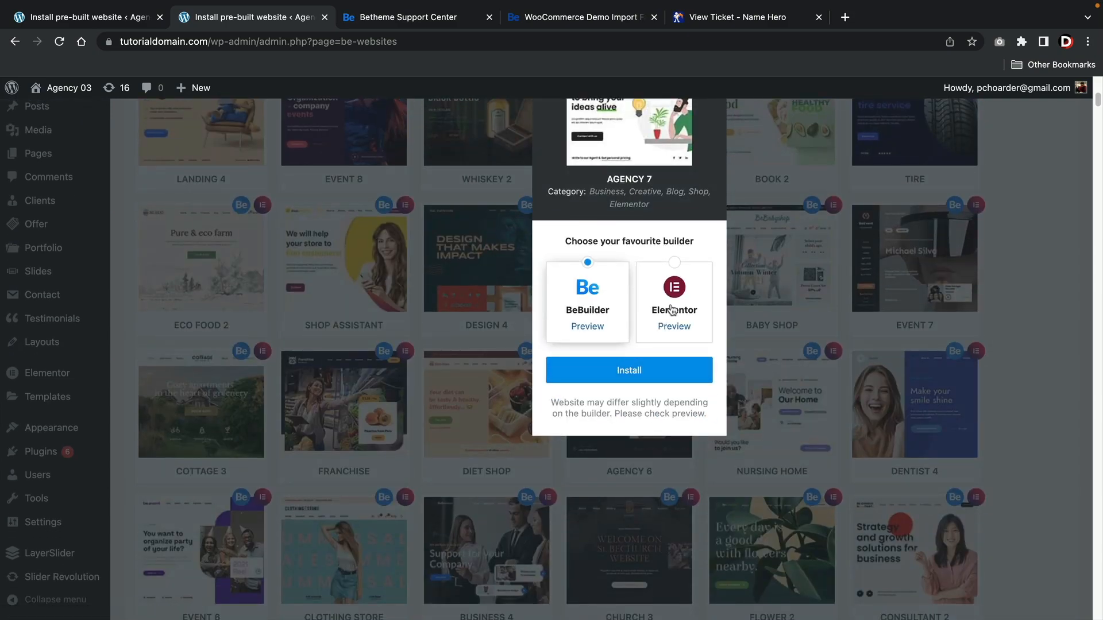
click(629, 370)
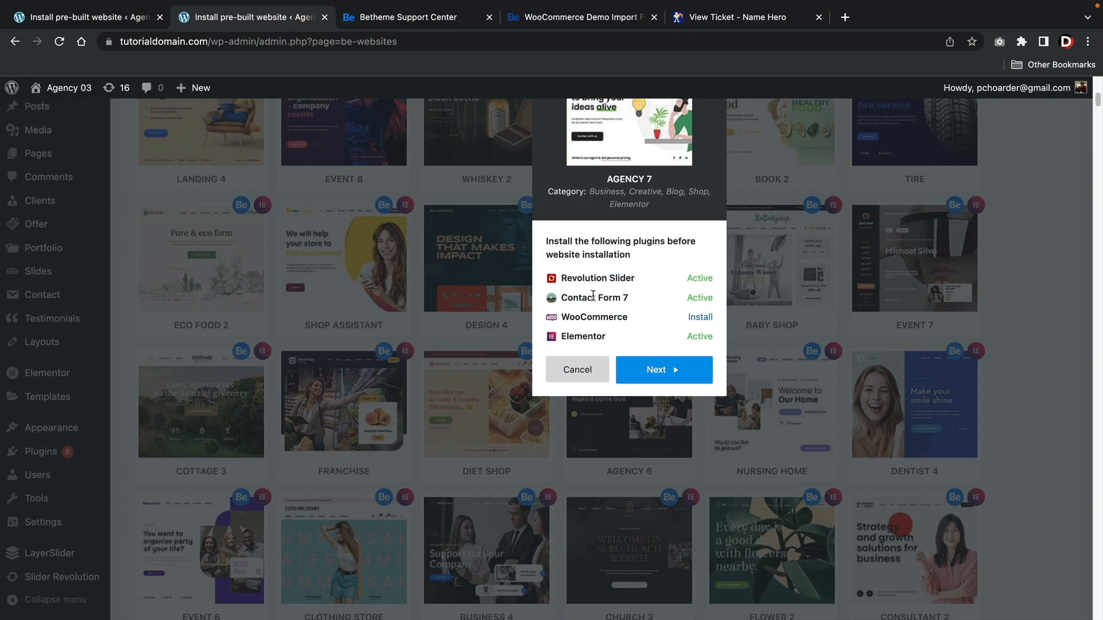
click(663, 369)
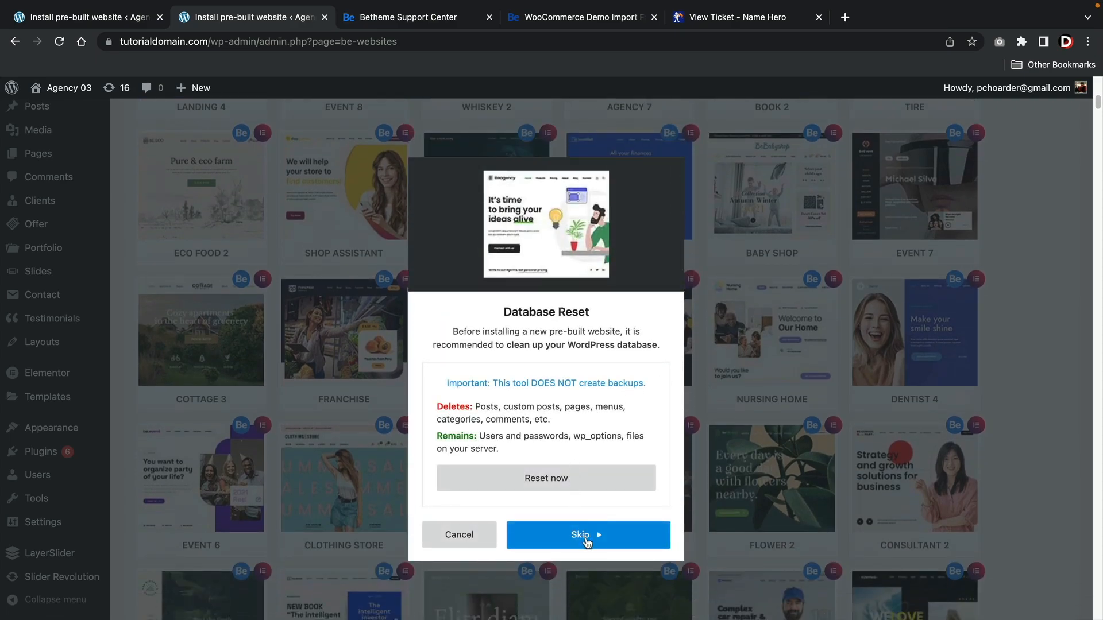
click(580, 535)
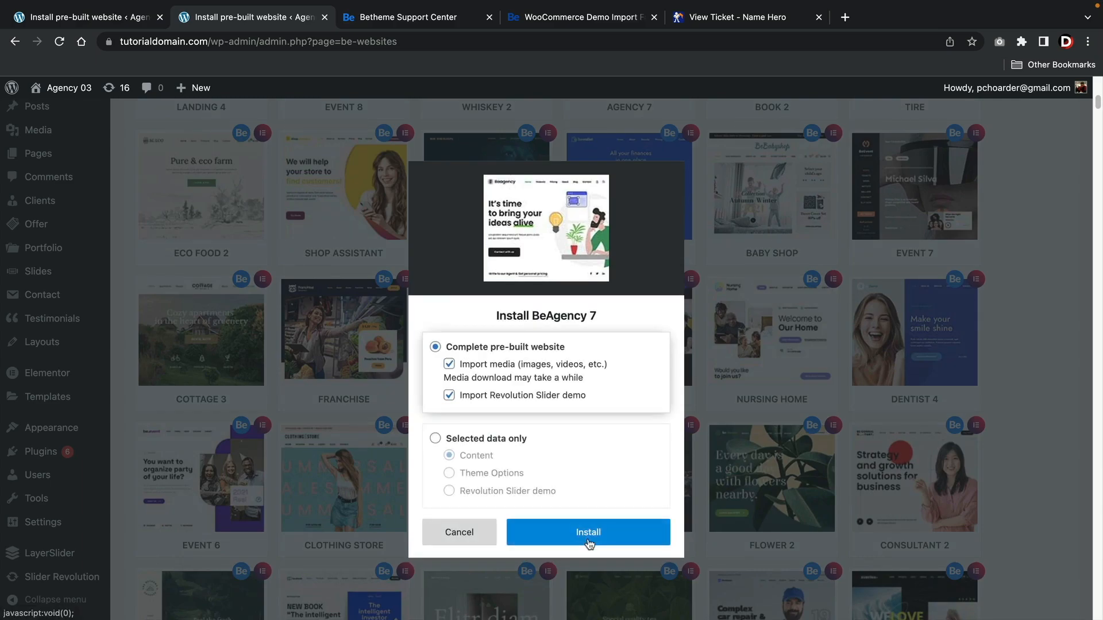
click(435, 438)
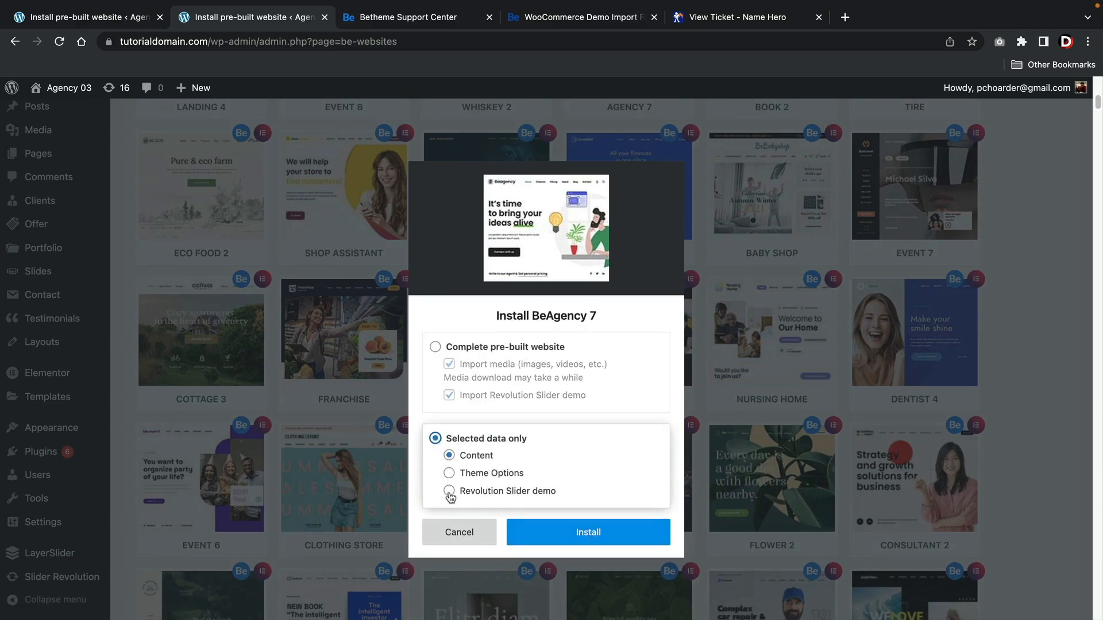
click(459, 532)
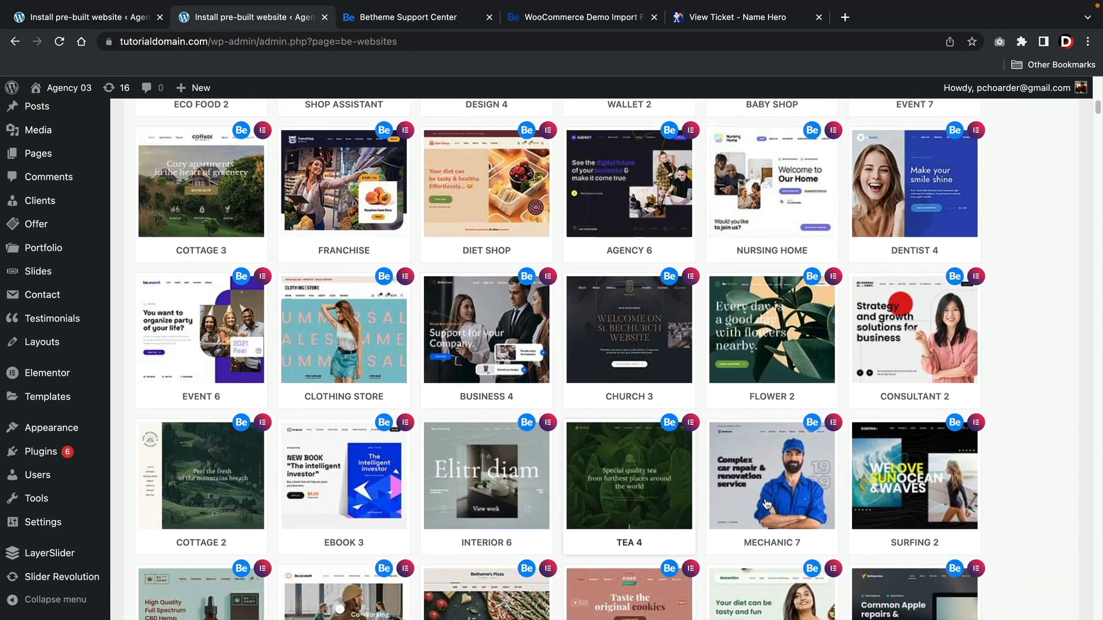
scroll(down, 3)
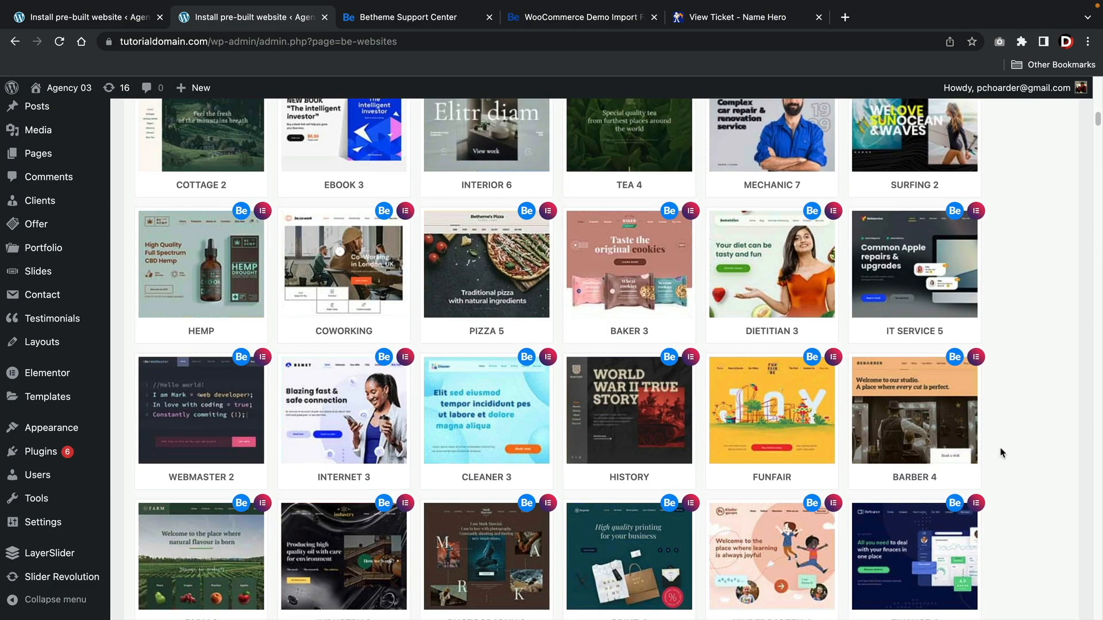
click(914, 264)
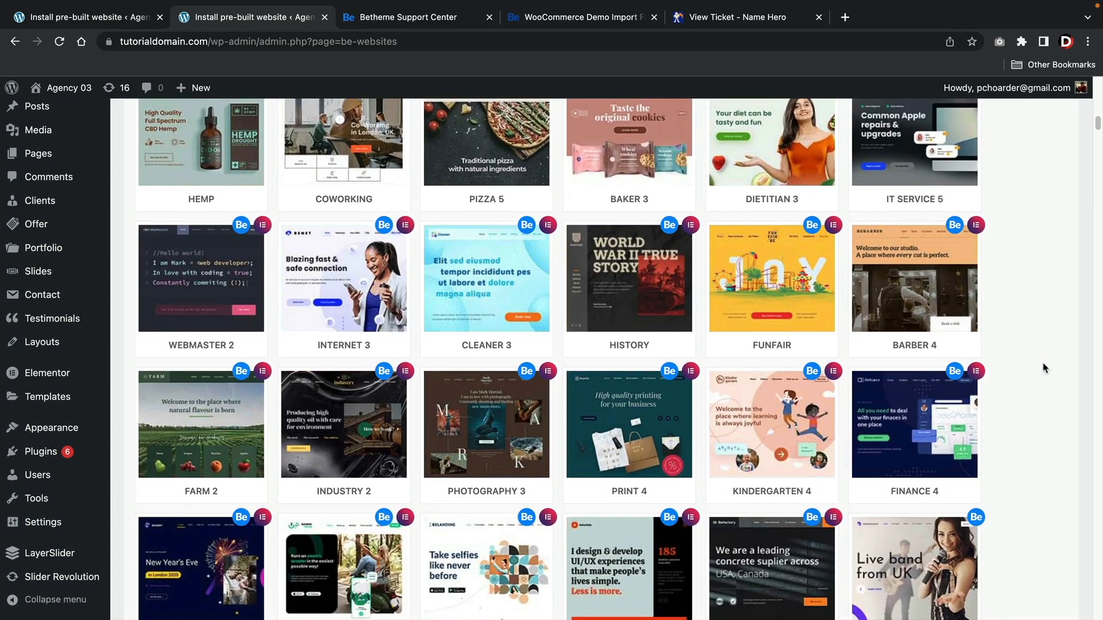
scroll(down, 3)
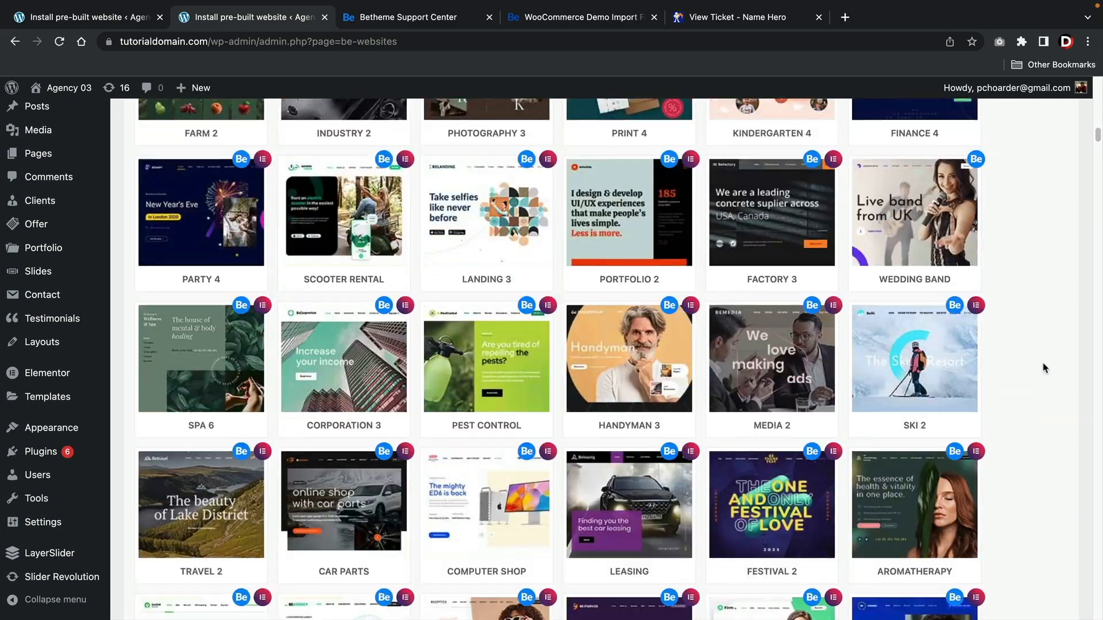
scroll(down, 3)
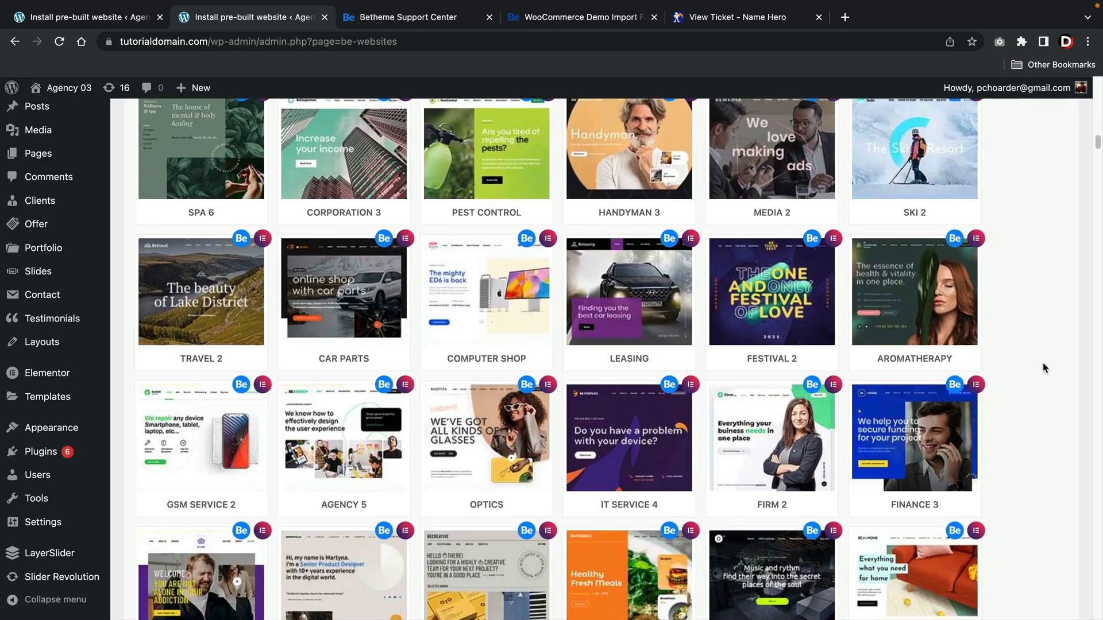
scroll(down, 3)
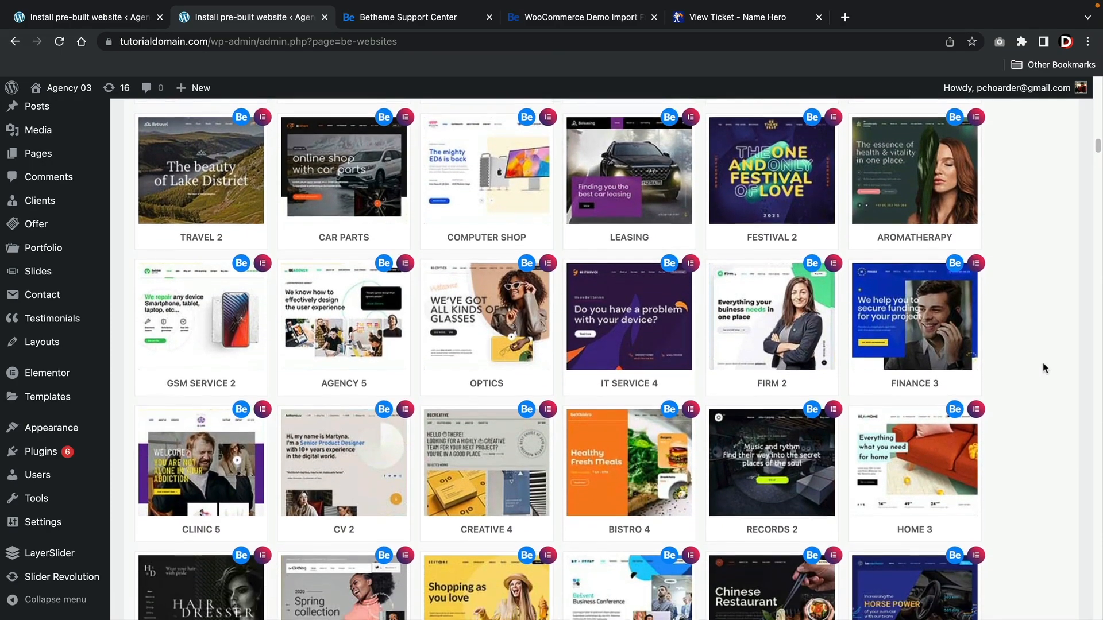
scroll(down, 3)
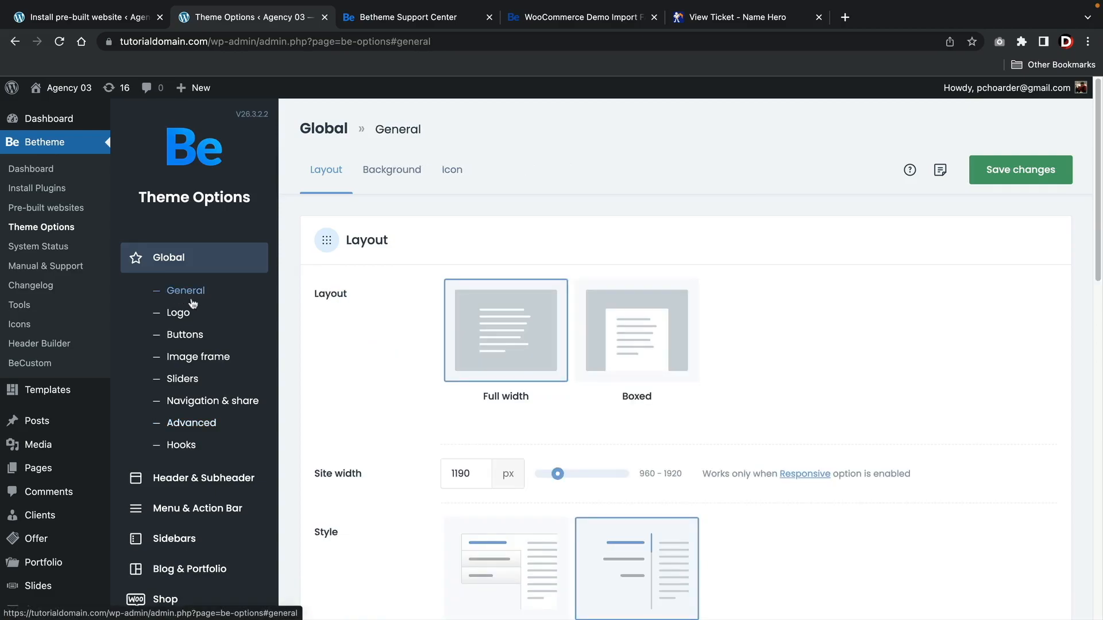
Review the Global Buttons styles, then open the Image frame settings.
scroll(down, 3)
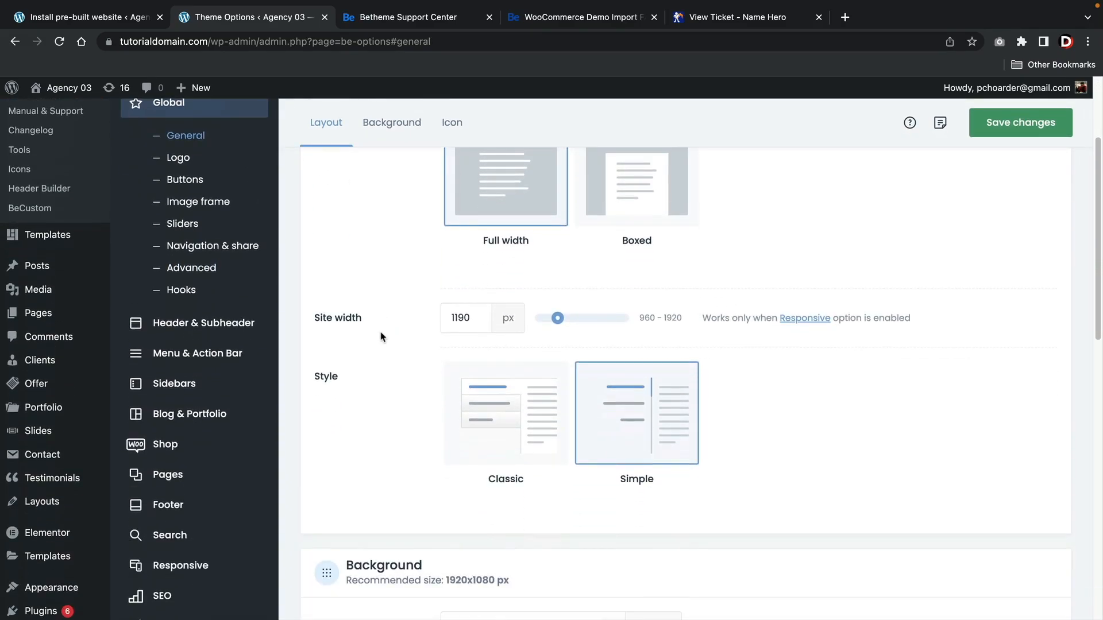
scroll(down, 3)
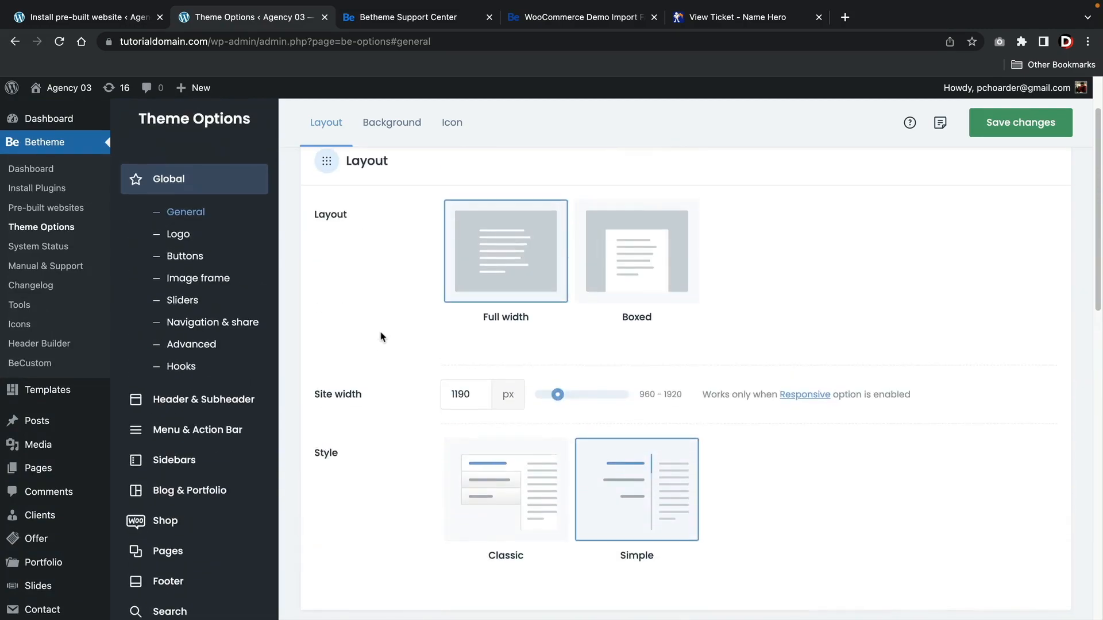
mouse_move(193, 256)
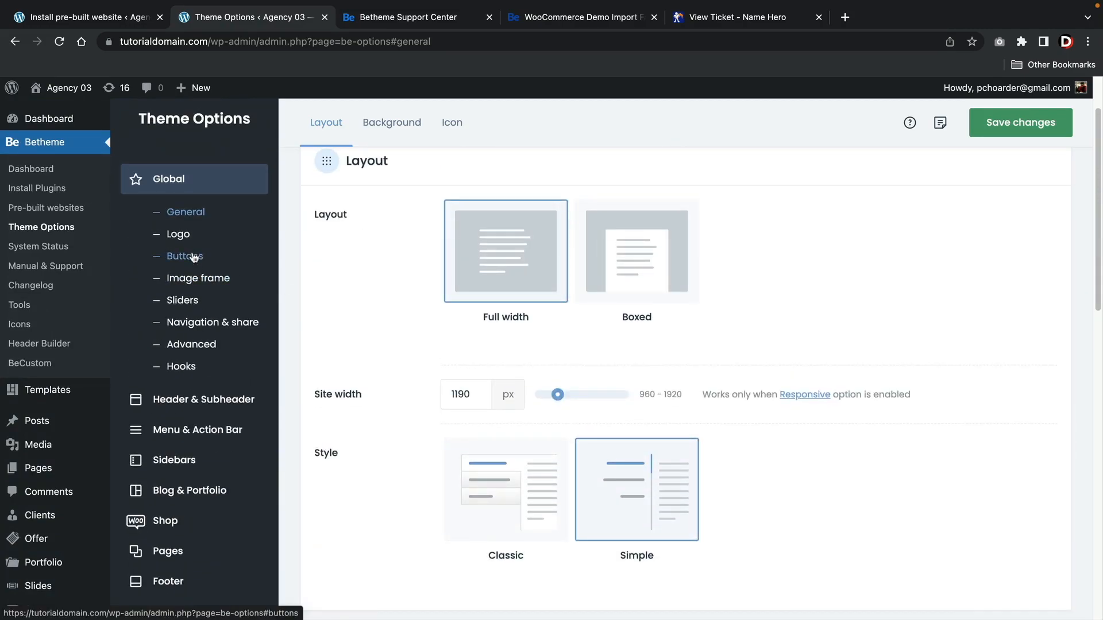
click(184, 256)
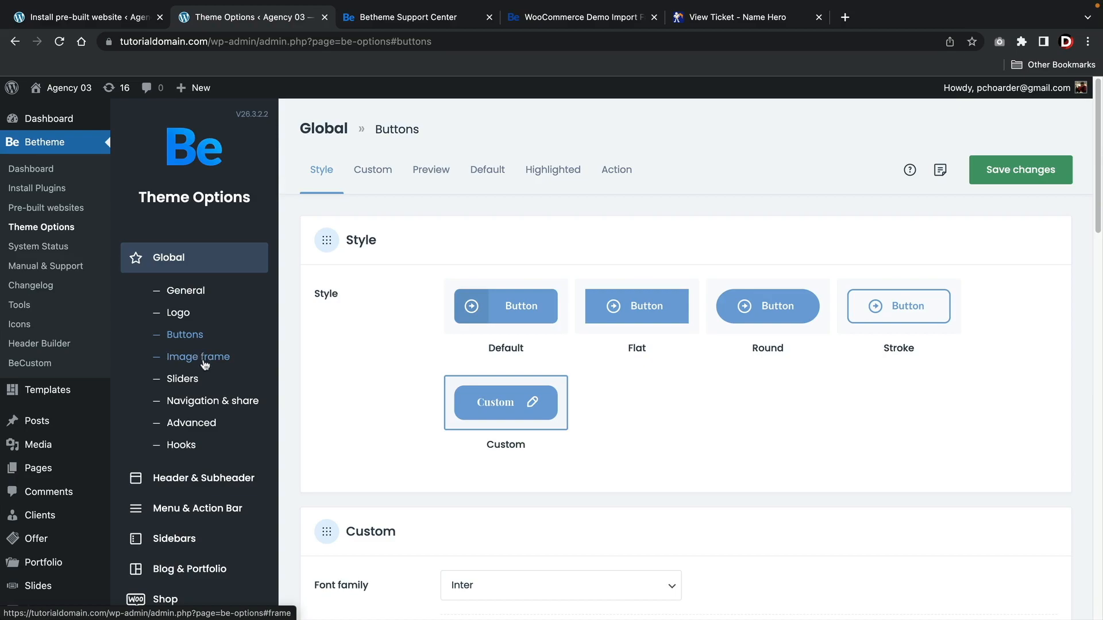
click(198, 356)
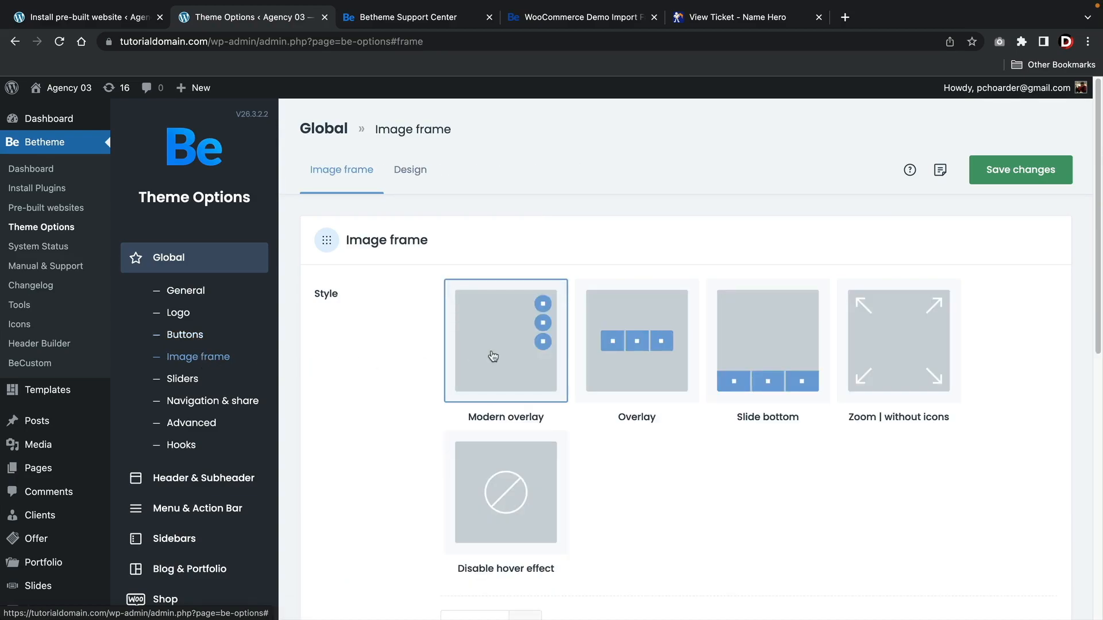
mouse_move(796, 353)
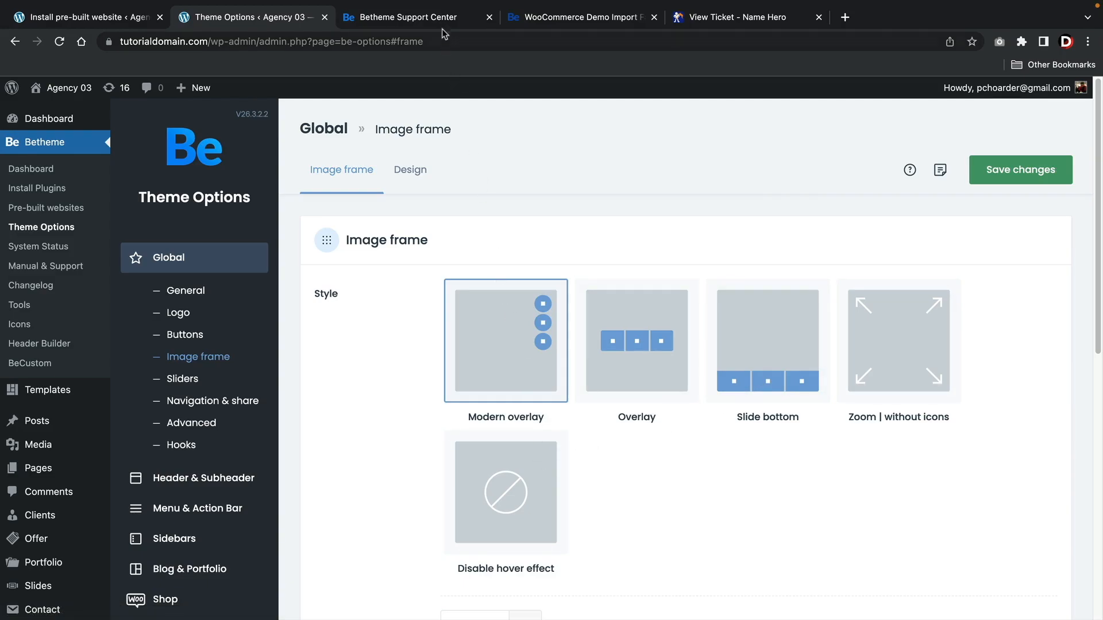
Read the support reply in the 'Cant understand image frame' forum thread.
click(581, 17)
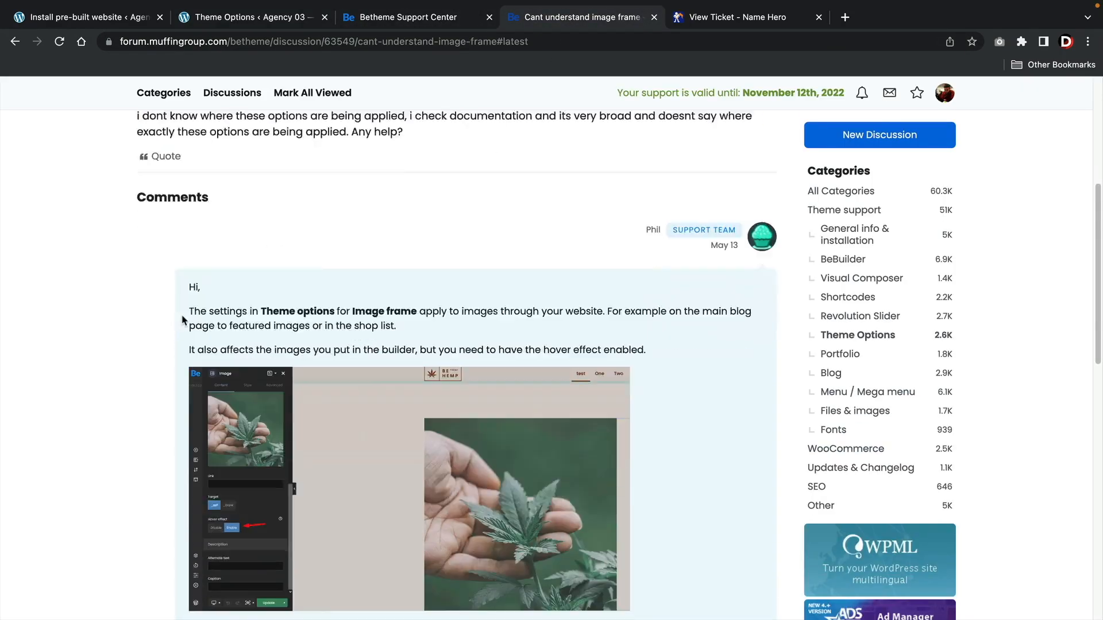
scroll(down, 3)
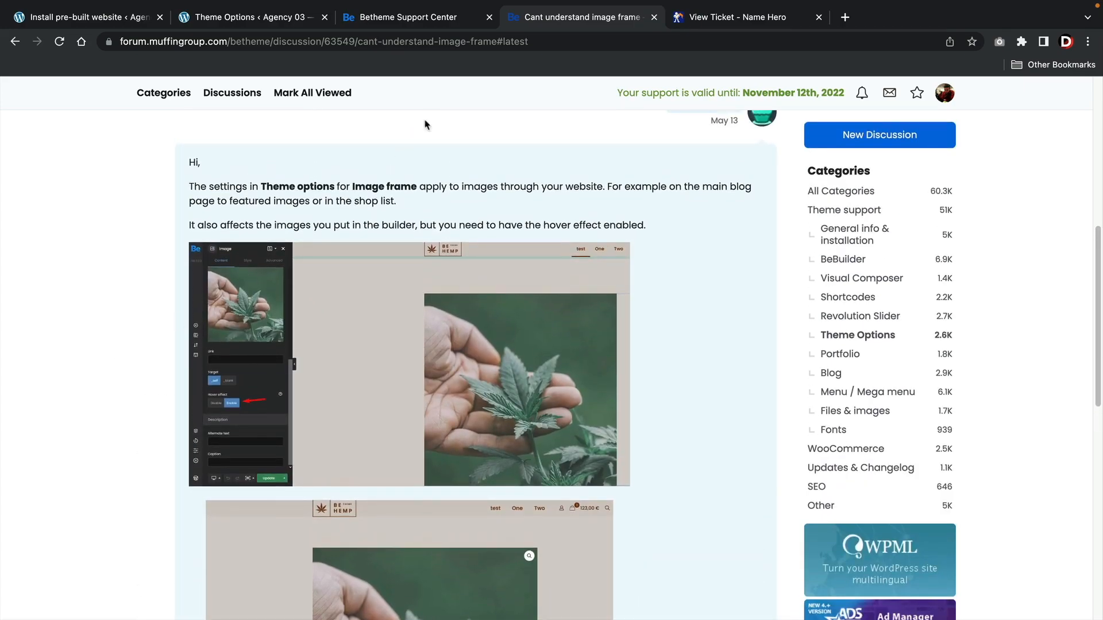
Revisit Image frame, review Sliders auto-slide timing, then open Pages > General.
click(257, 18)
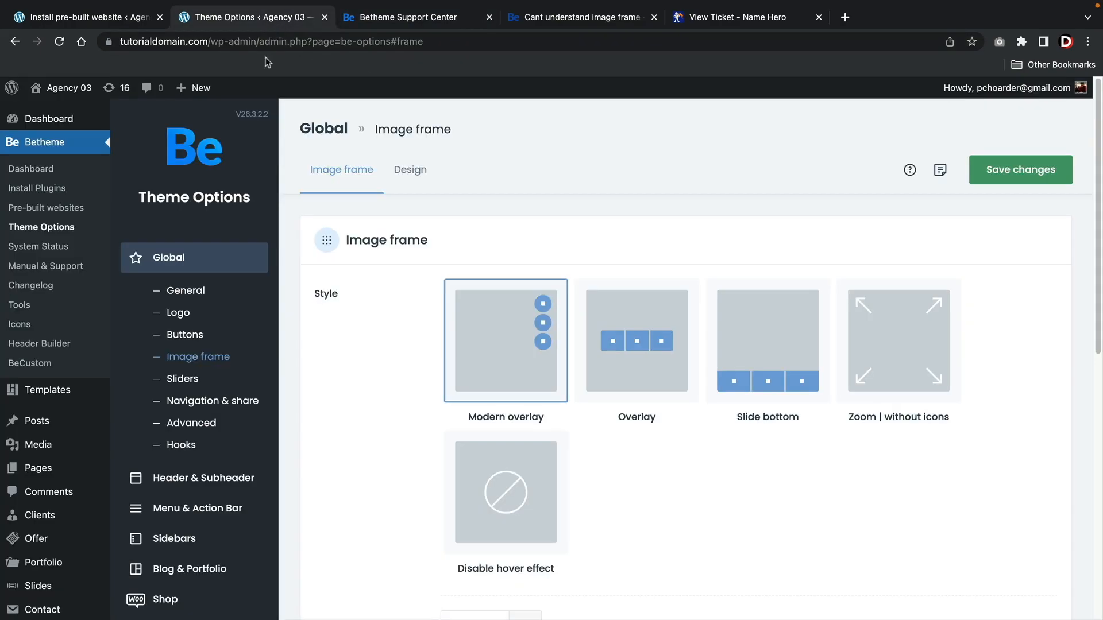
click(181, 379)
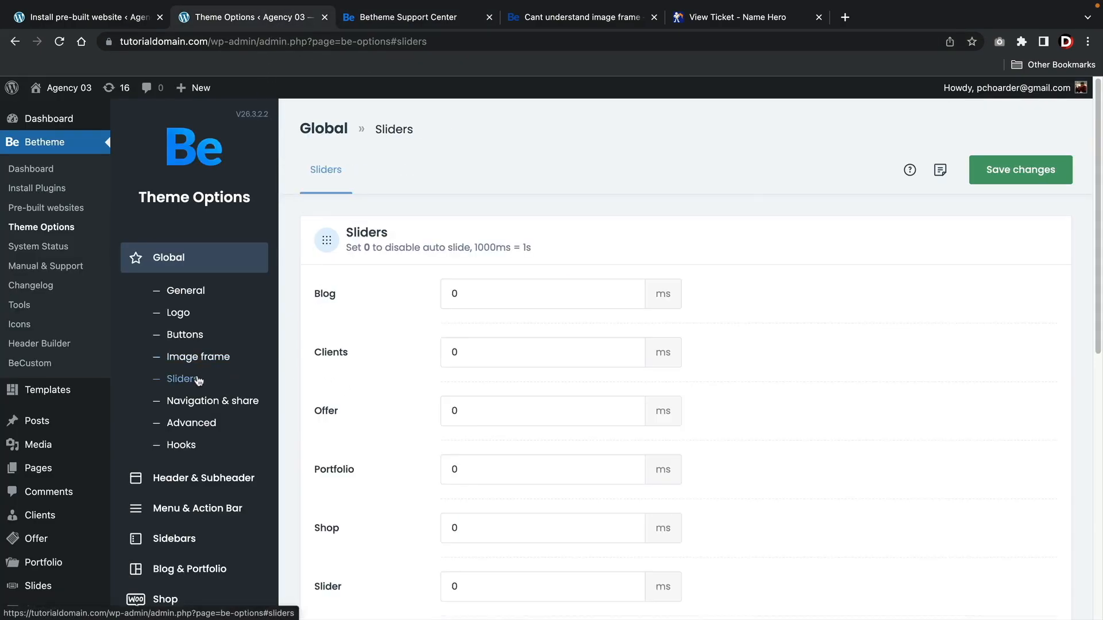
scroll(down, 3)
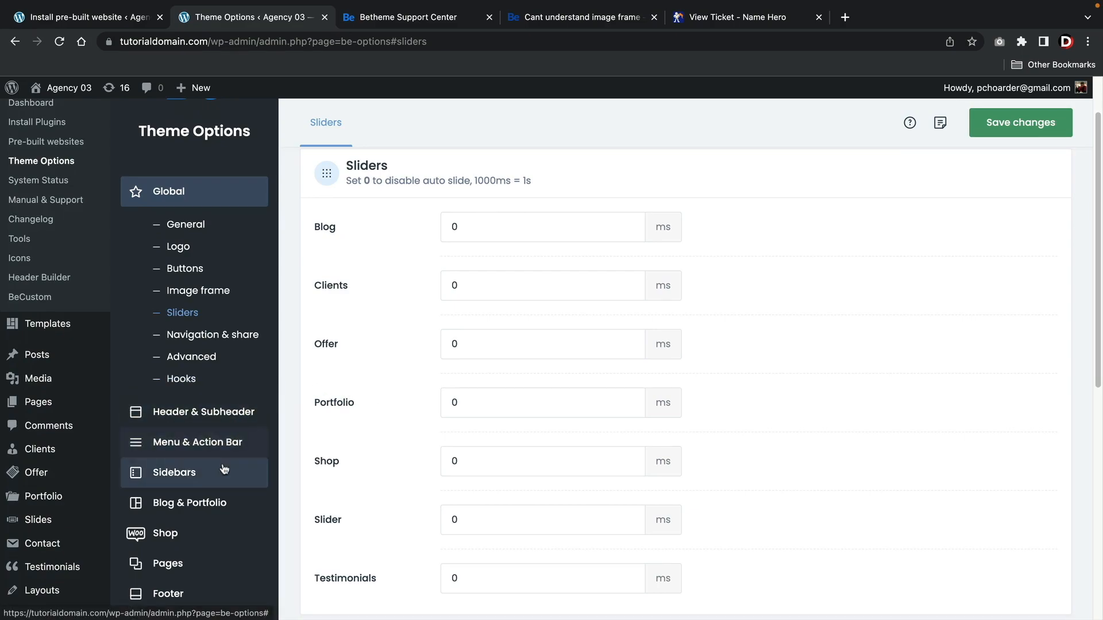
mouse_move(217, 439)
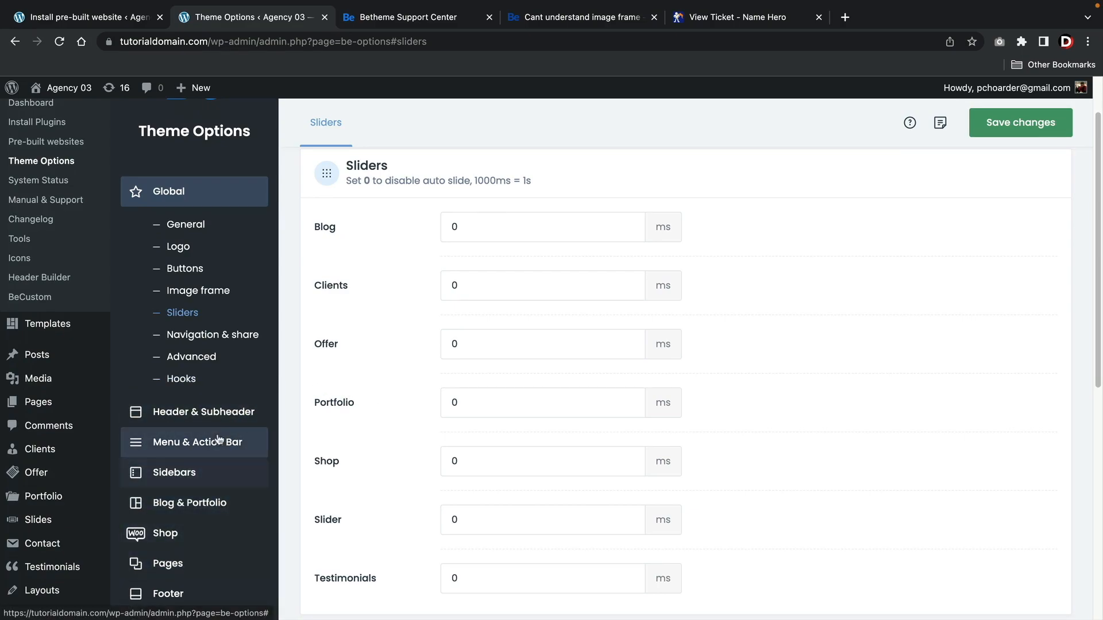
scroll(down, 3)
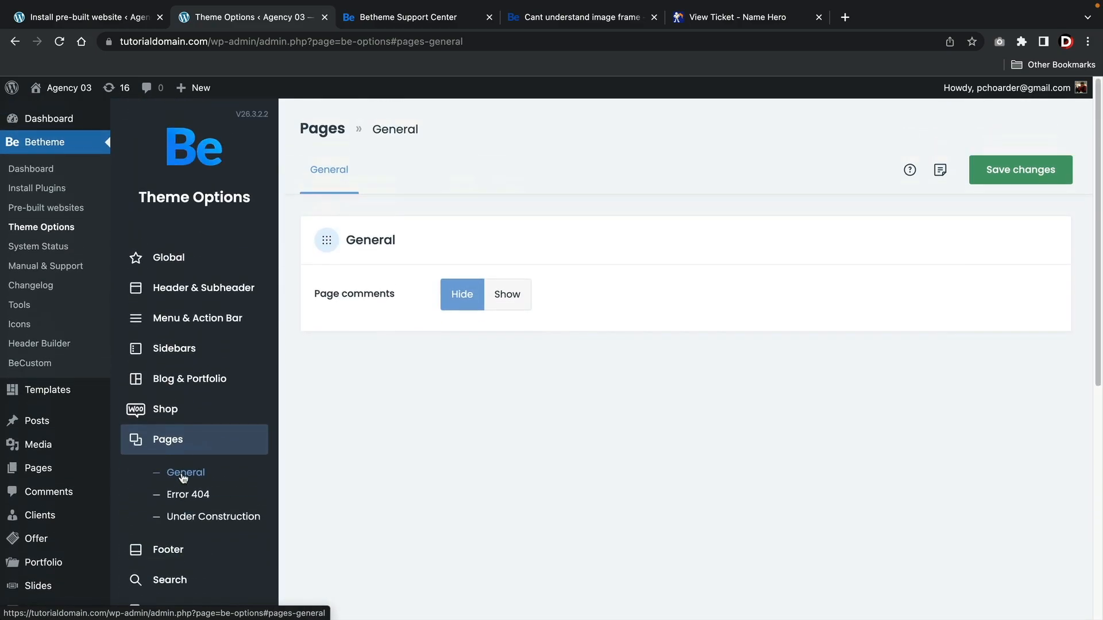
click(189, 378)
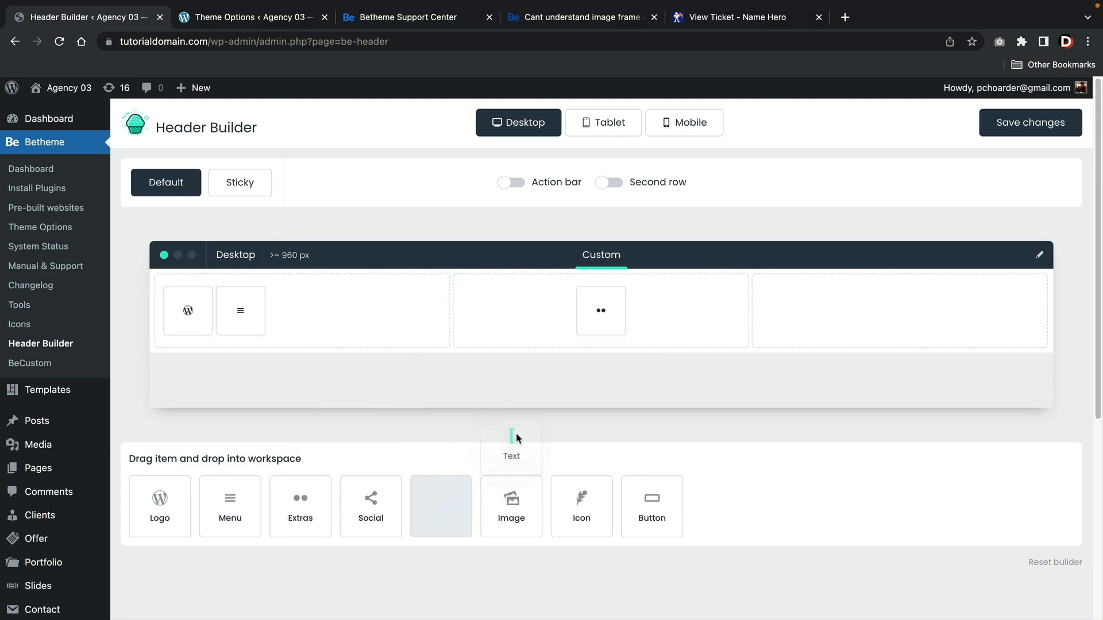
Drag a Text item into the desktop header's right column, then drag another item in.
drag(510, 439, 1013, 311)
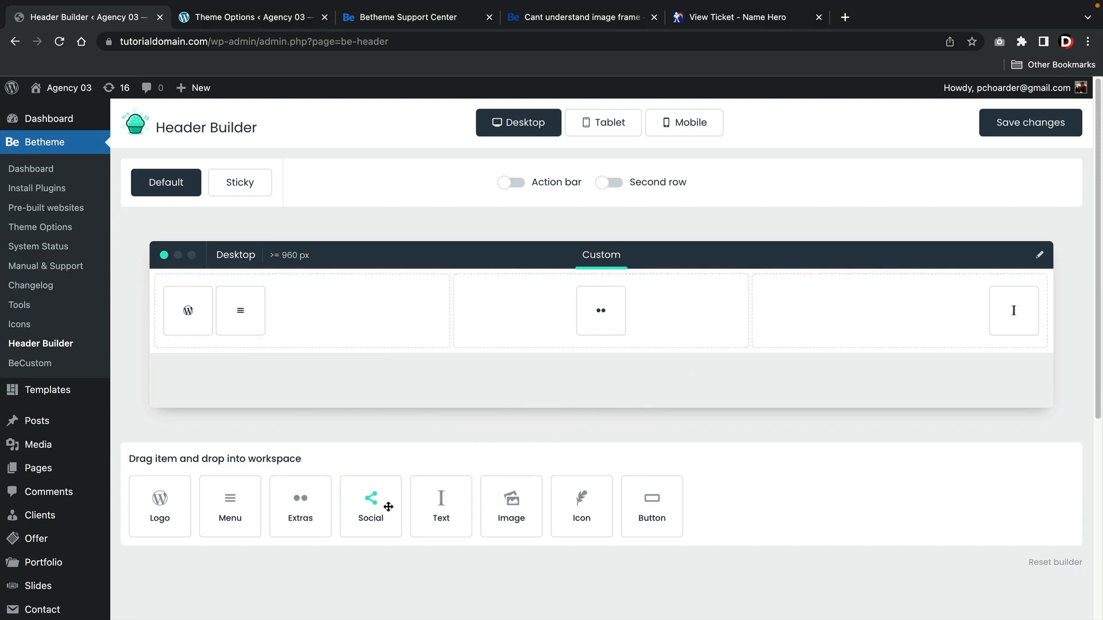
drag(370, 498, 626, 310)
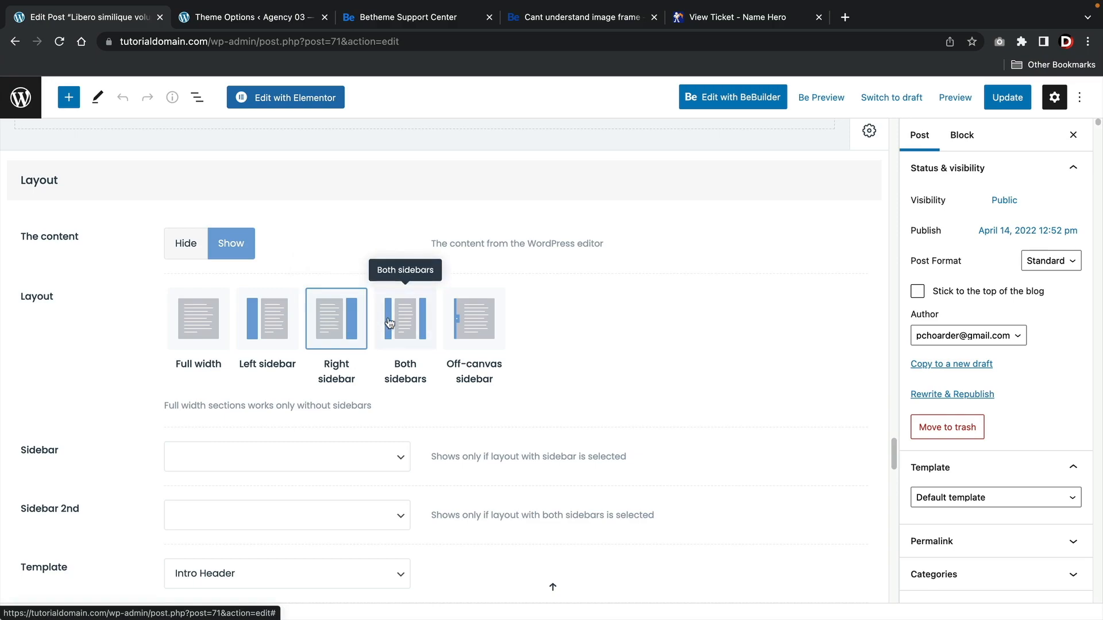
Set the post's Betheme layout to Full width, keeping Intro Header as the template.
click(198, 319)
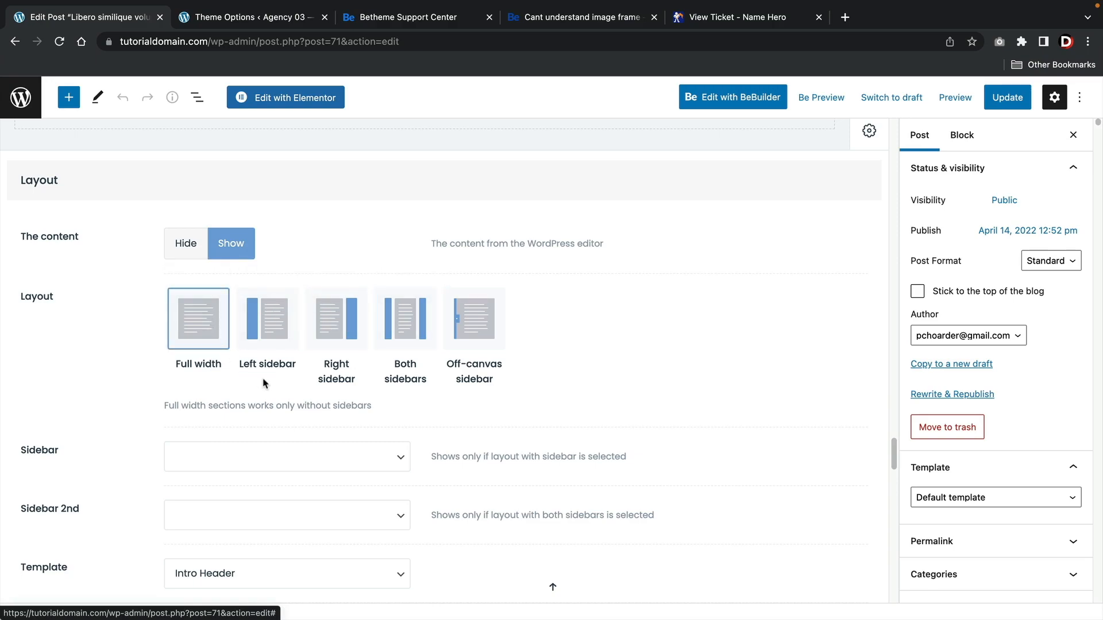
scroll(down, 3)
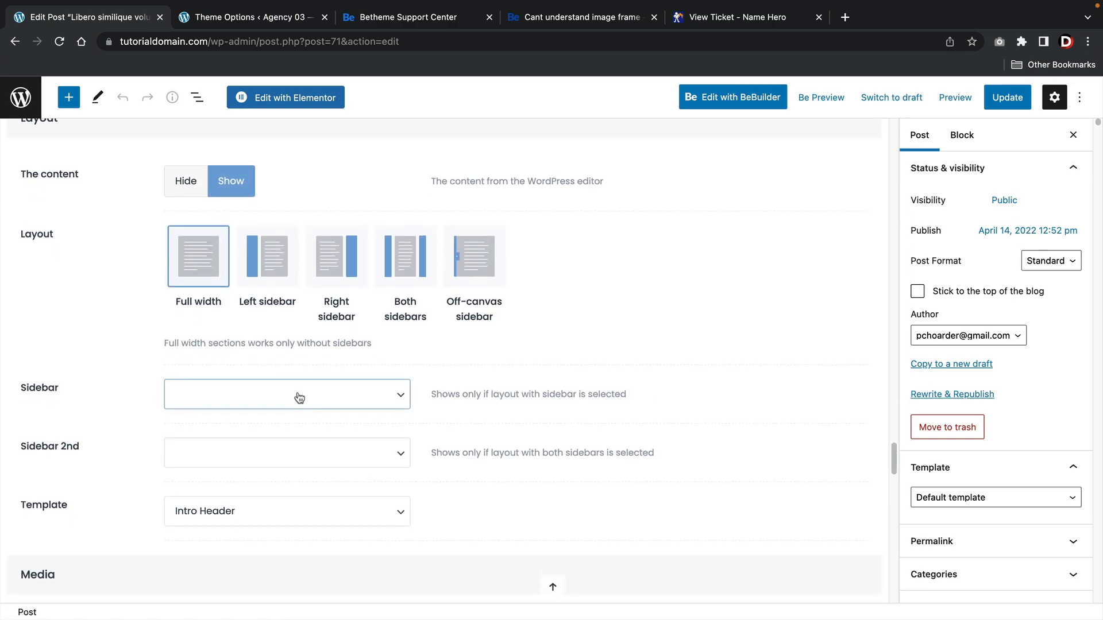
scroll(down, 3)
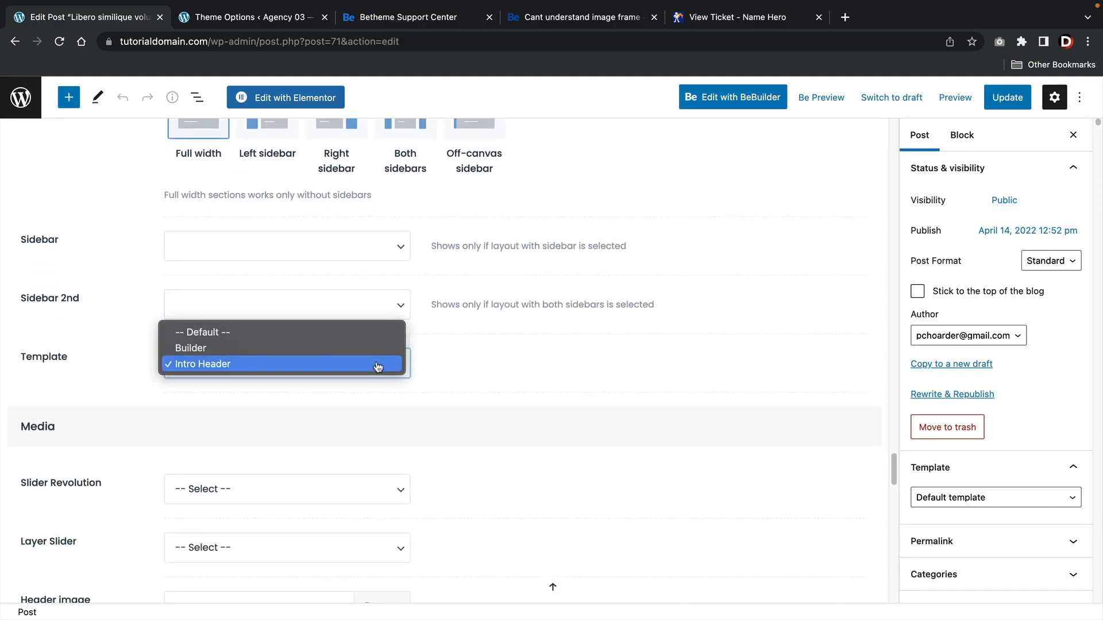
click(202, 364)
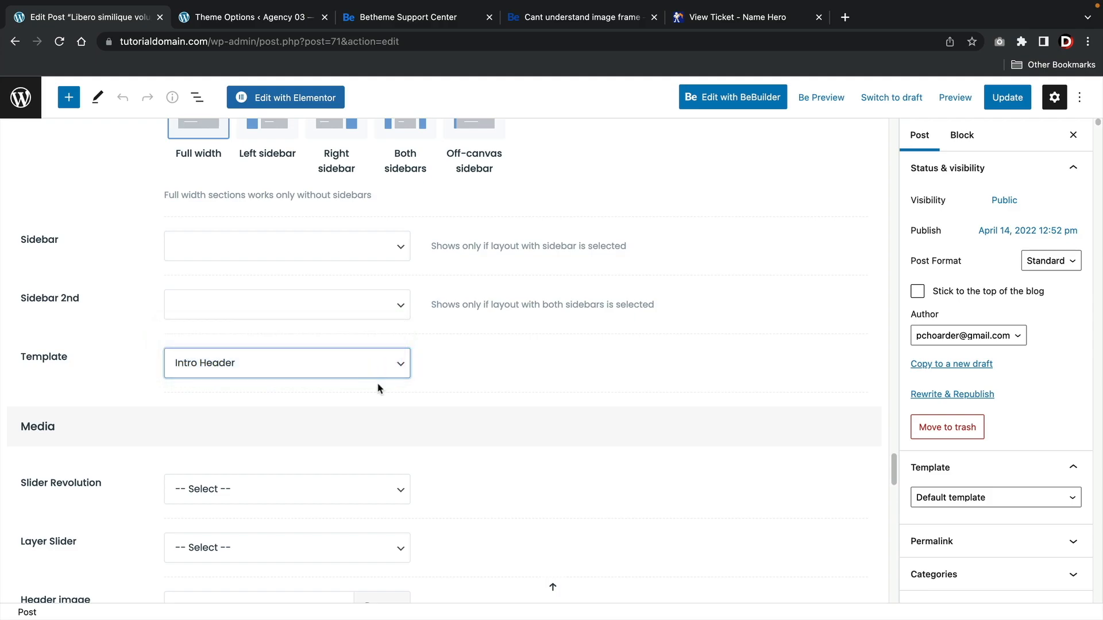
scroll(down, 3)
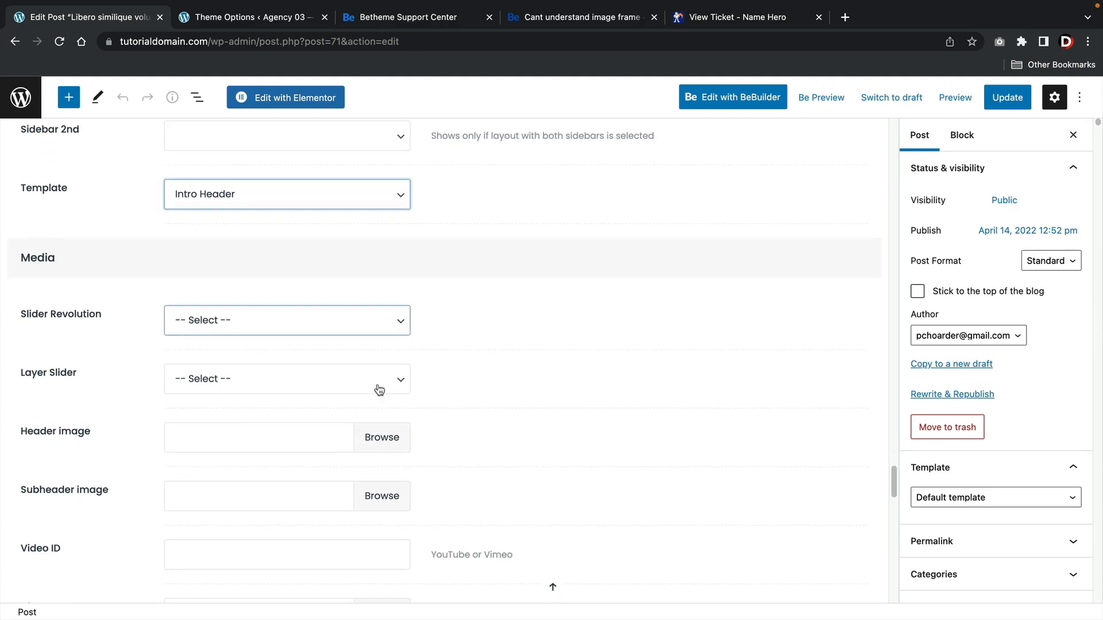
click(732, 96)
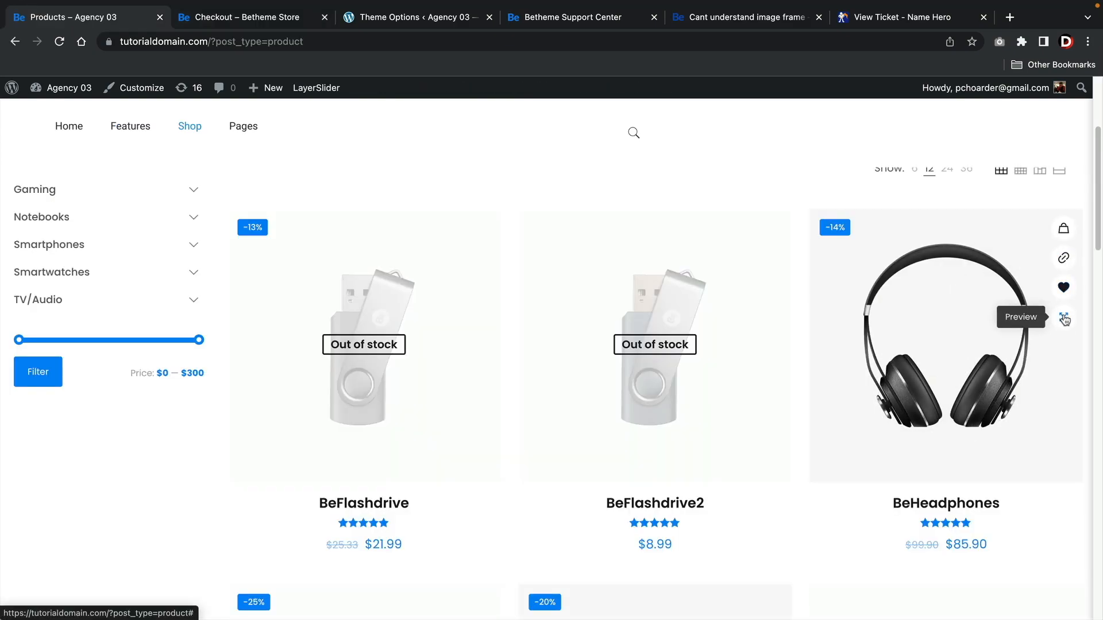
Preview BeHeadphones in quick view, close the popup, and scroll down the product grid.
click(1063, 318)
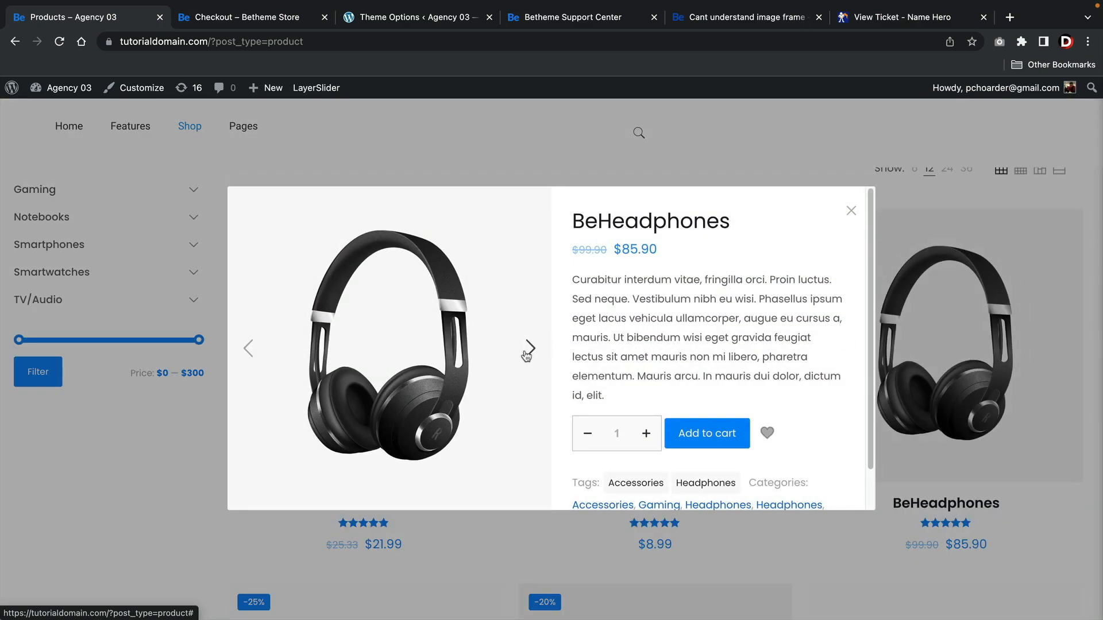
mouse_move(850, 214)
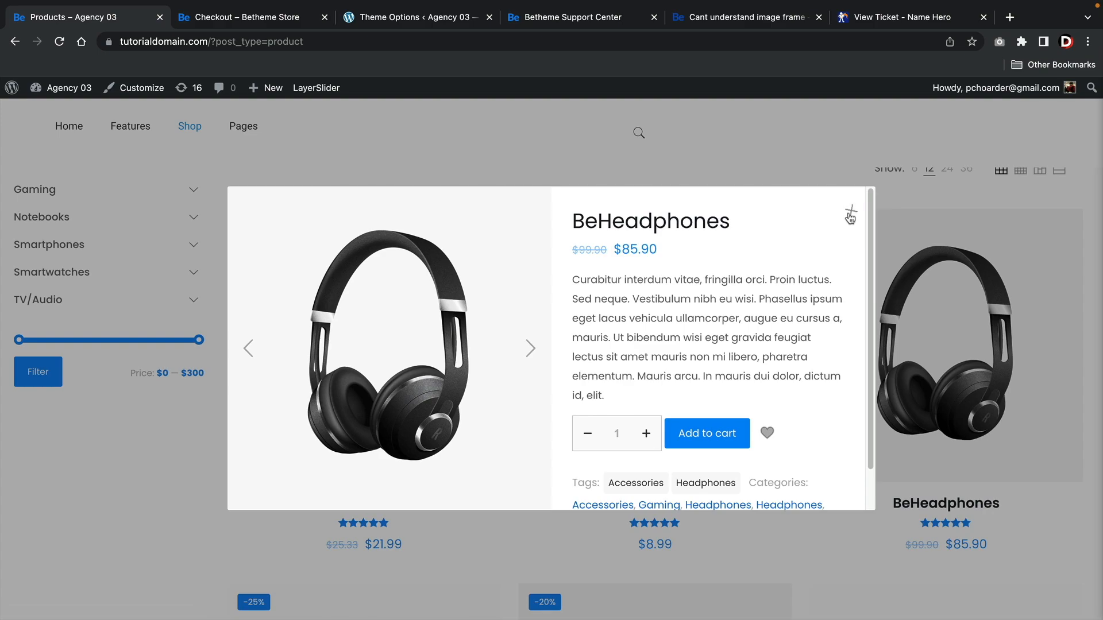
click(850, 215)
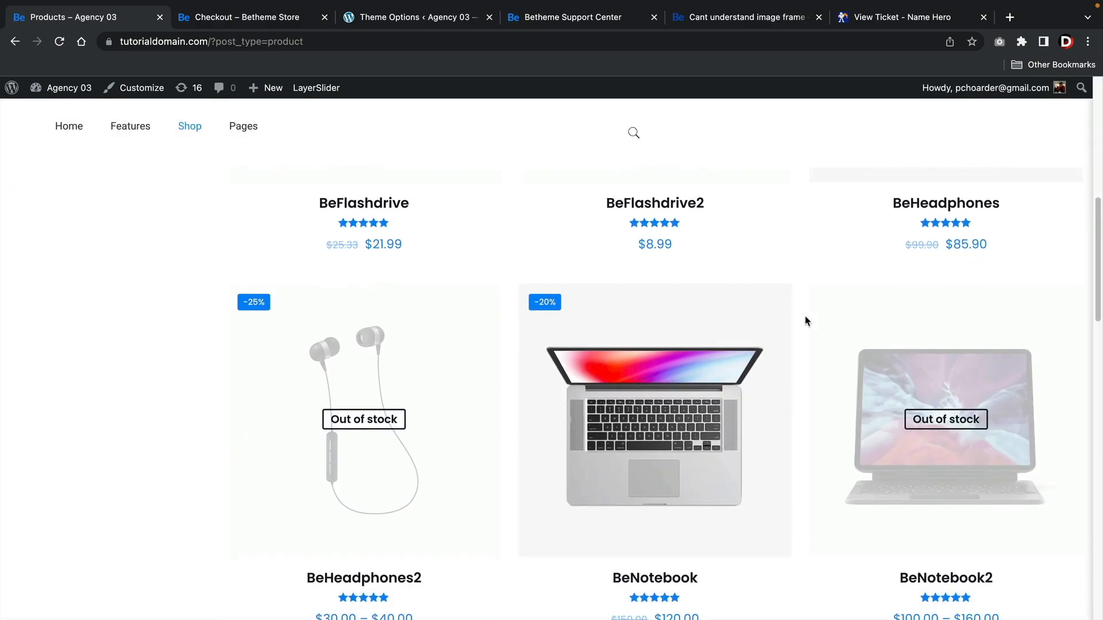
scroll(down, 3)
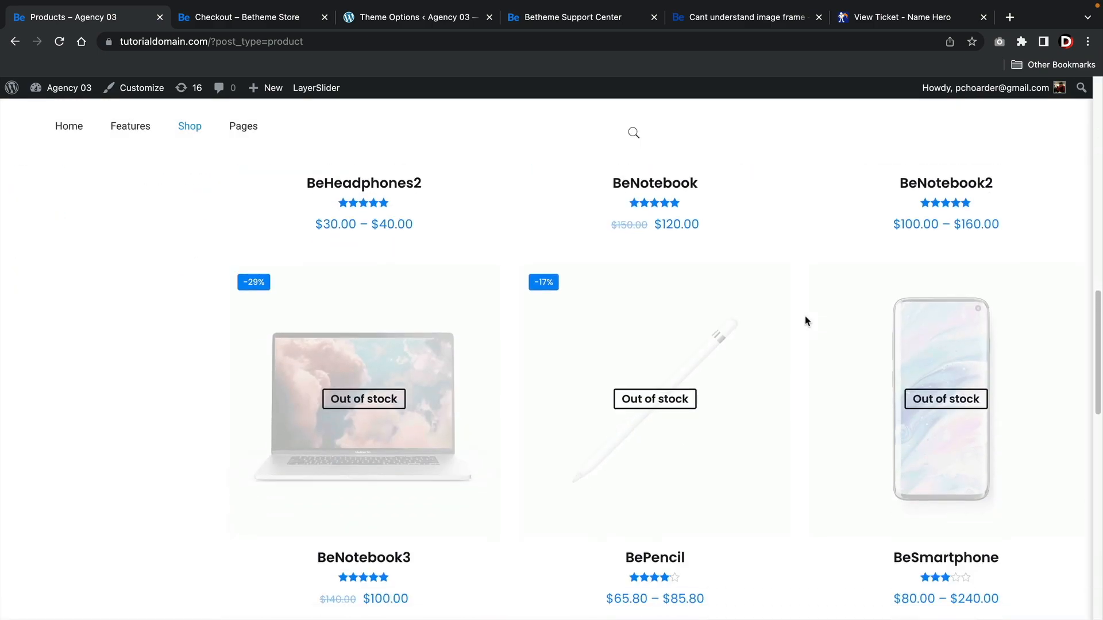
scroll(down, 3)
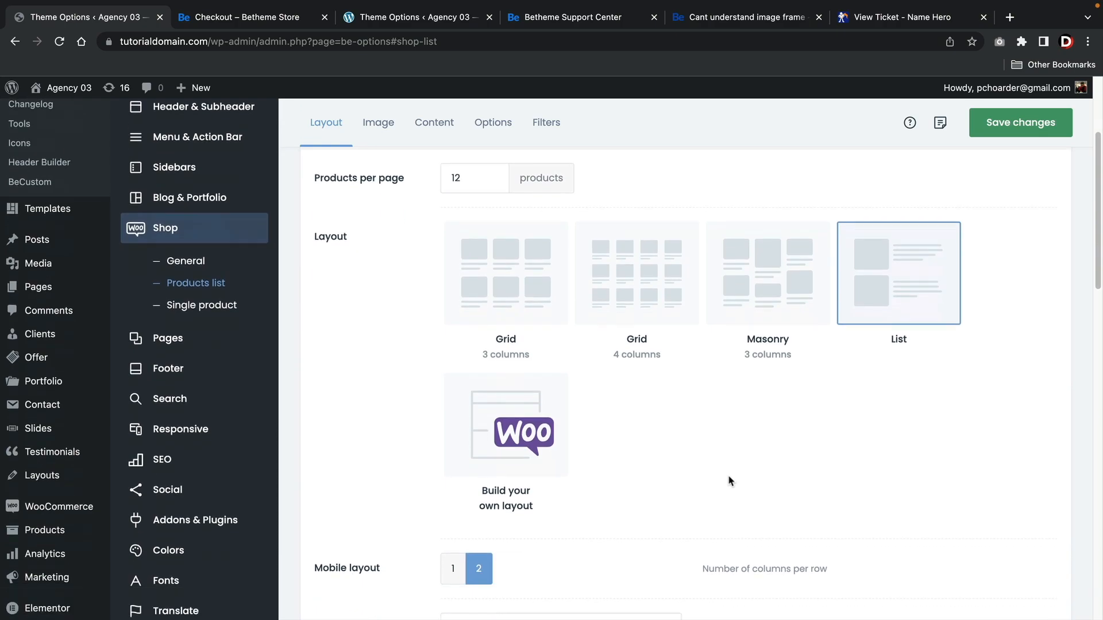
Switch the single product style from Accordion to Tabs next to image, then view general Shop settings.
scroll(down, 3)
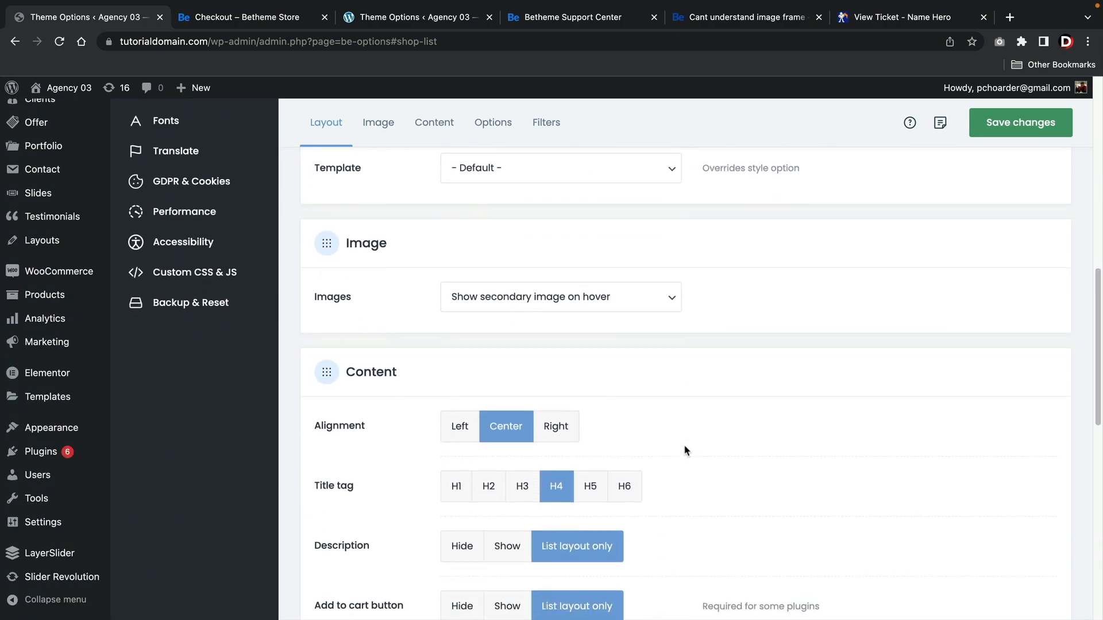
click(201, 375)
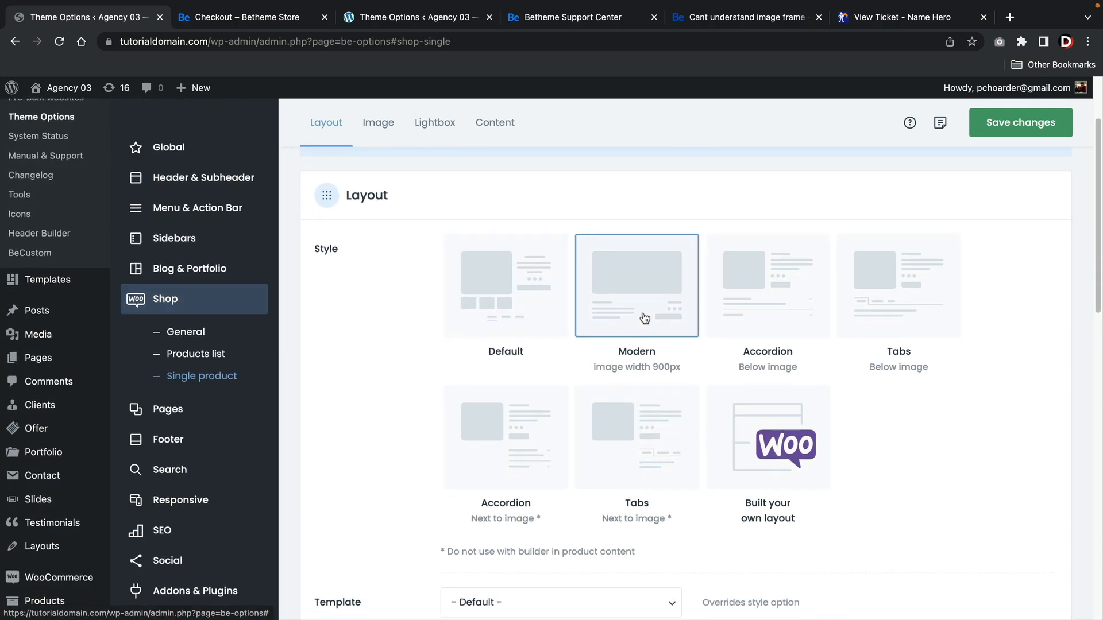
click(767, 286)
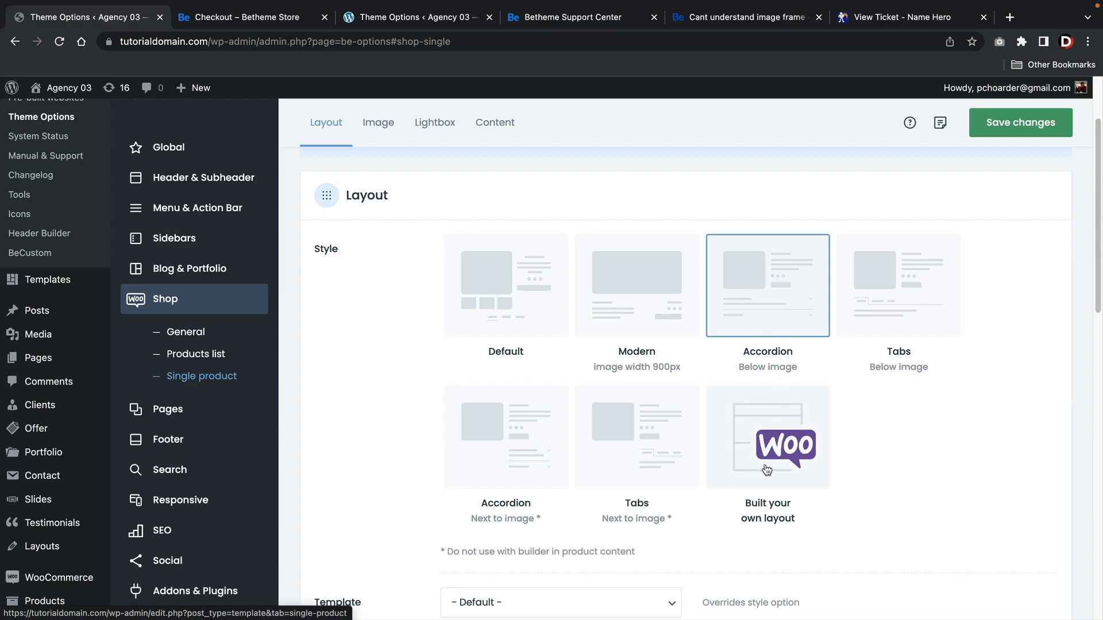
click(636, 437)
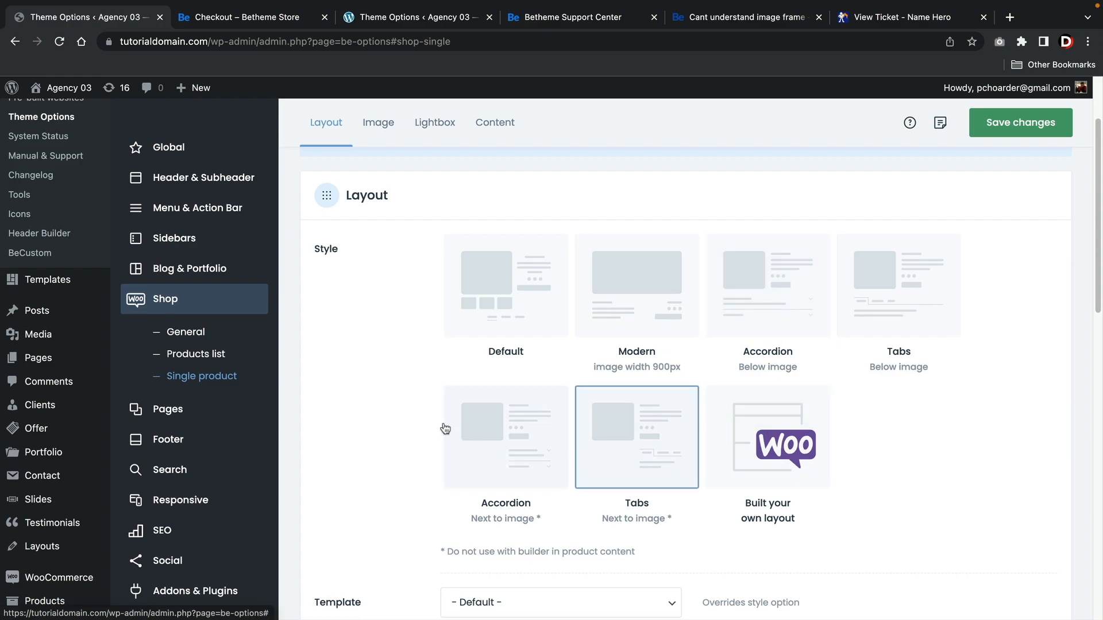
click(186, 332)
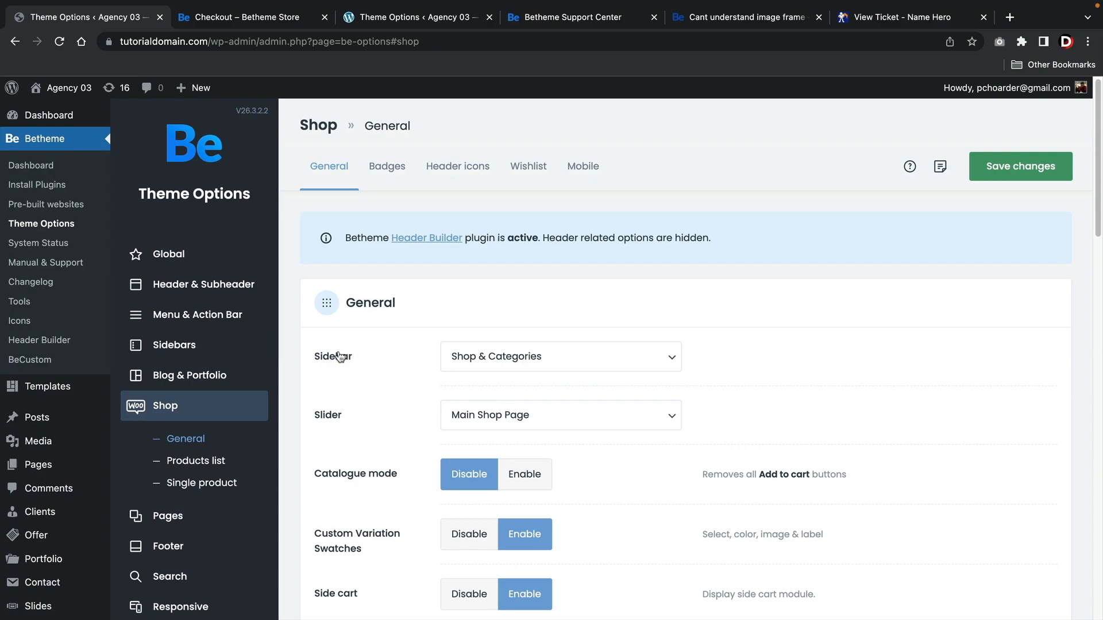
scroll(down, 3)
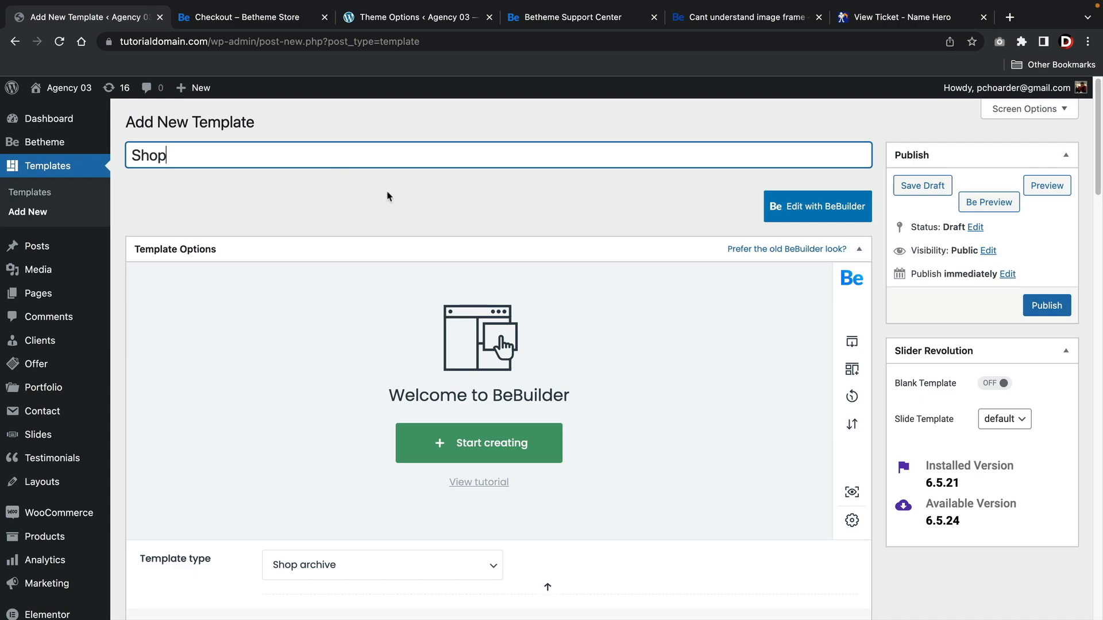
Check the Shop template and Shop > General options, then view the storefront products as a list.
click(1047, 305)
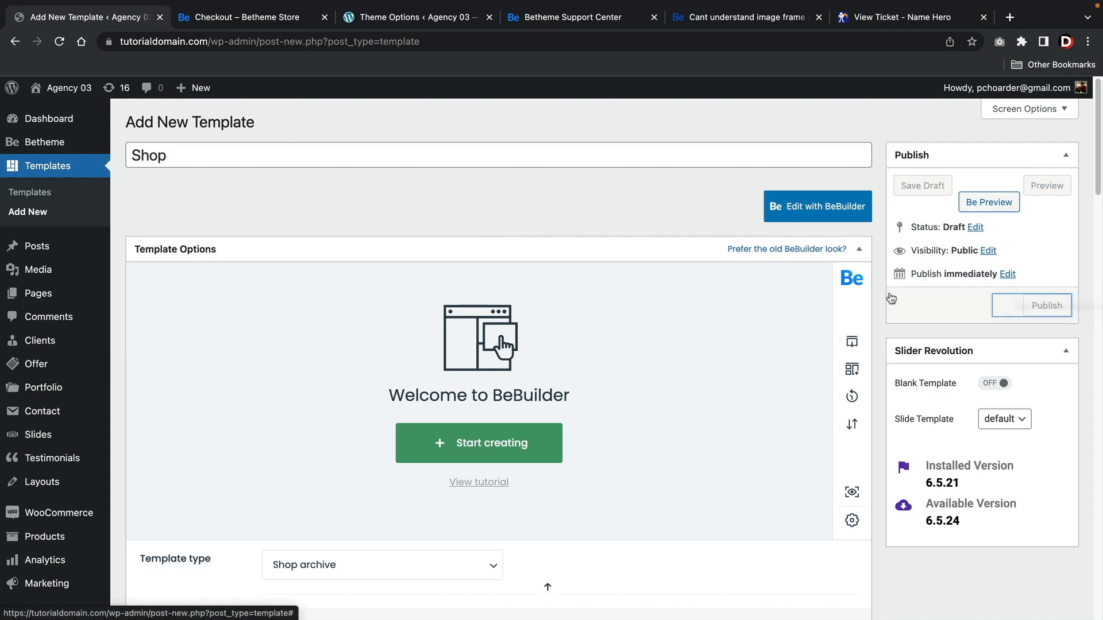
click(479, 443)
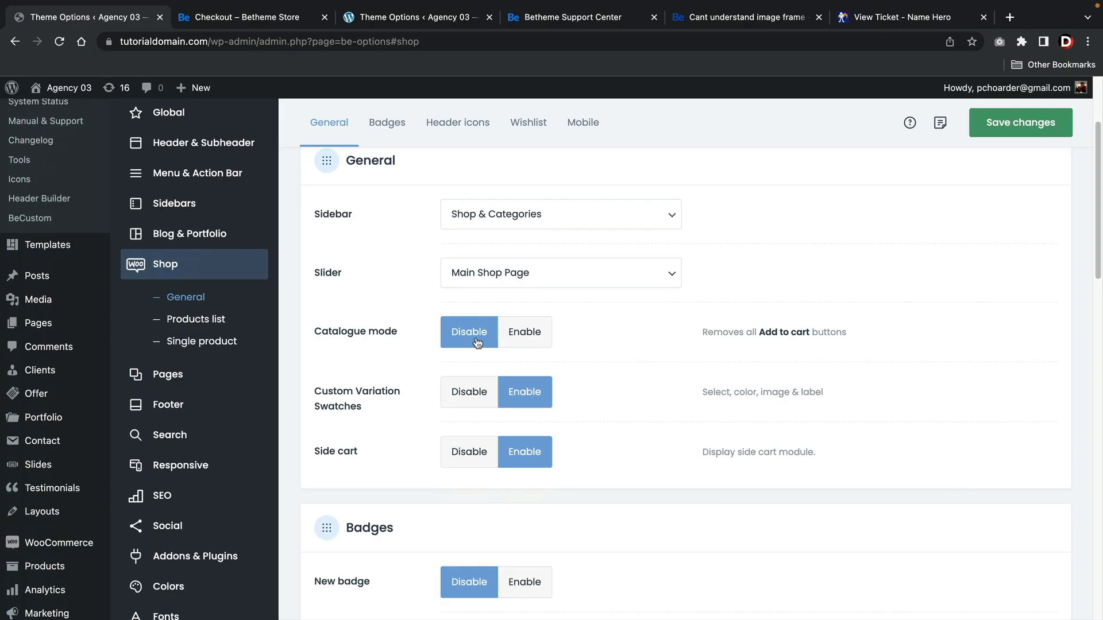
click(525, 332)
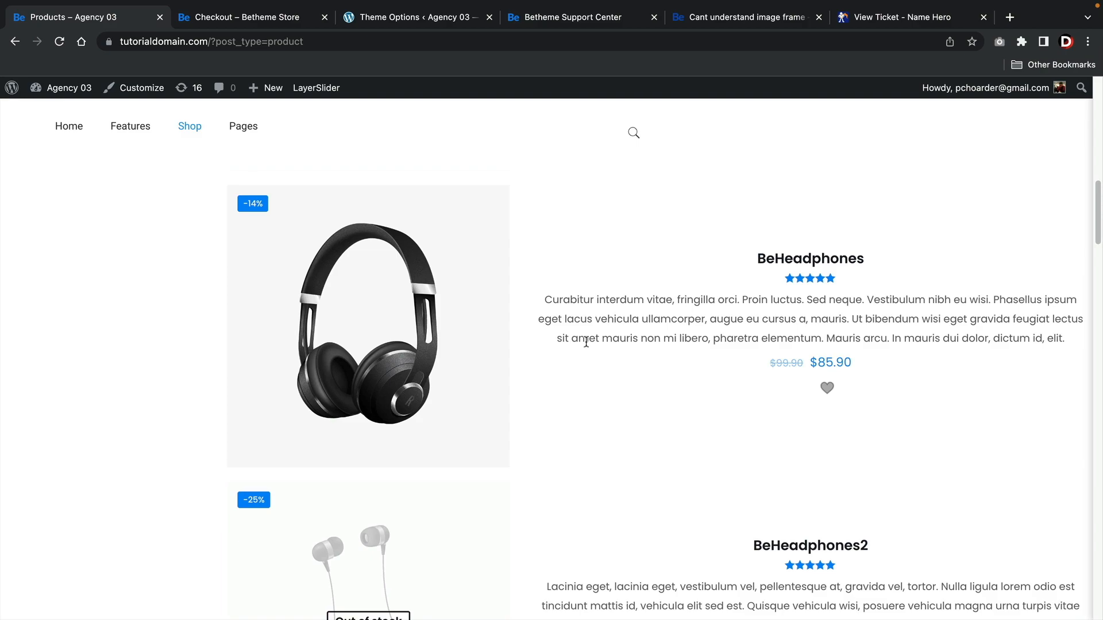
Scroll the product list, then switch to the muffingroup.com Betheme Features page on Layout.
scroll(down, 3)
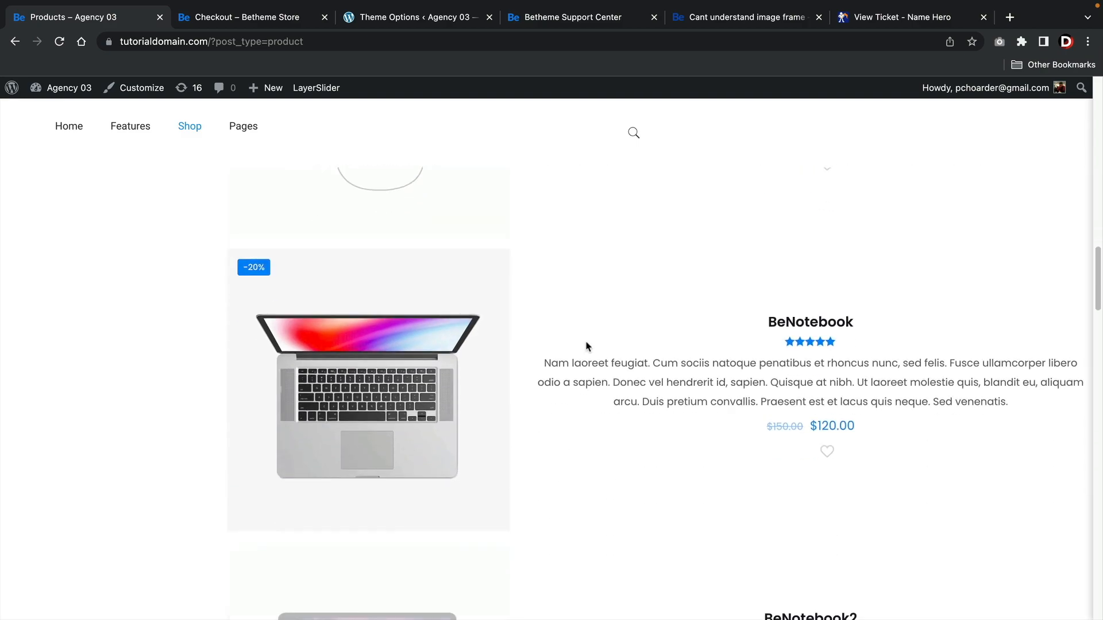
click(423, 16)
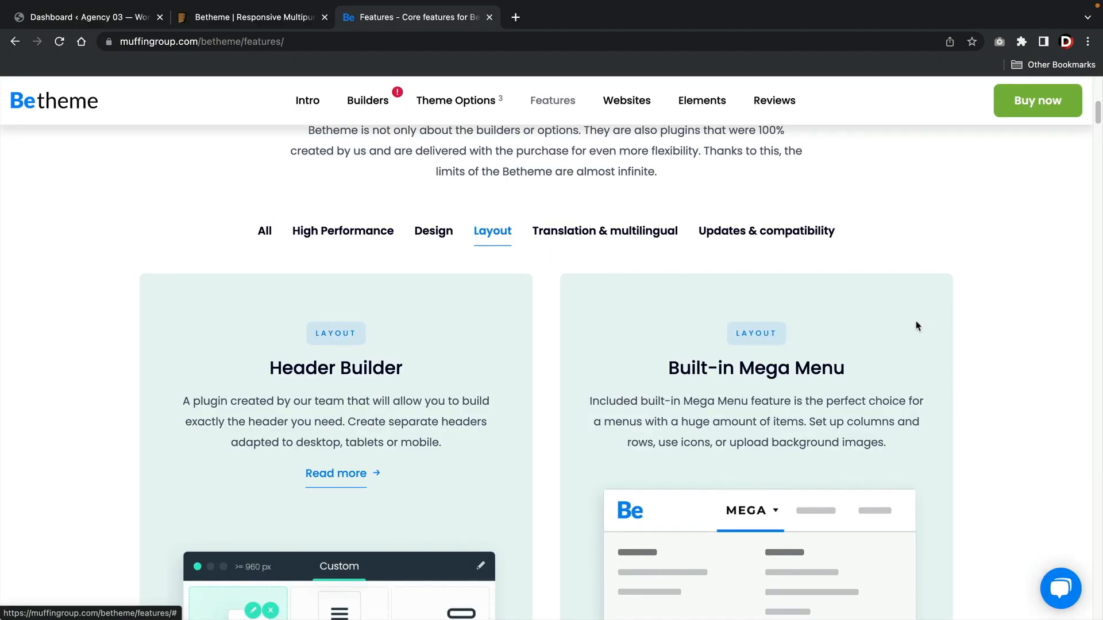
View the Translation & multilingual and Updates & compatibility feature tabs, then scroll on.
scroll(down, 3)
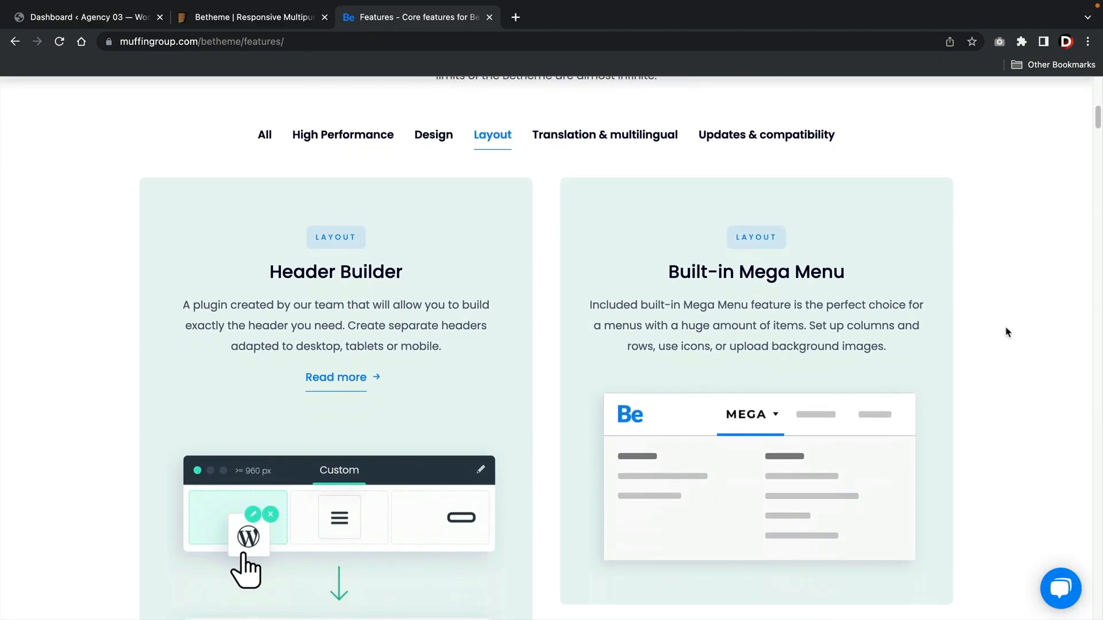
scroll(down, 3)
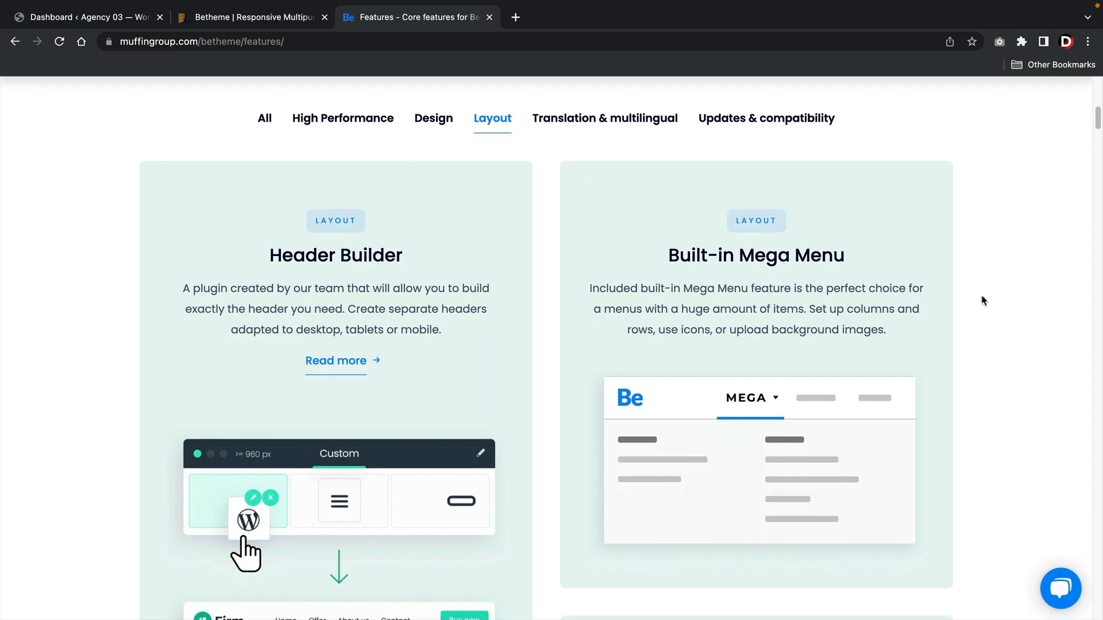
click(604, 118)
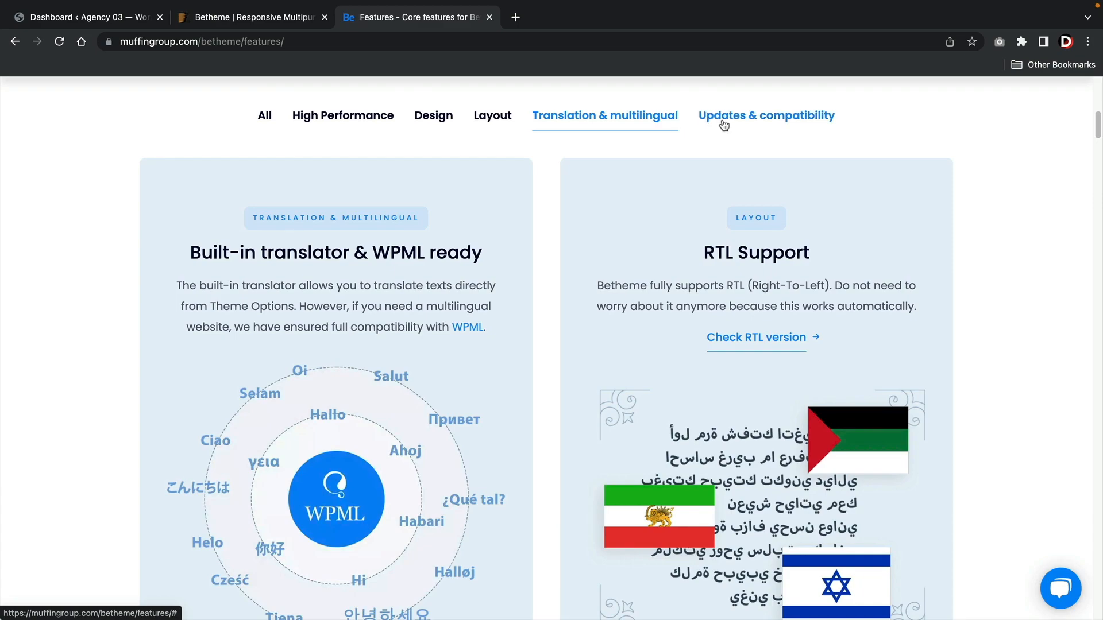
click(766, 116)
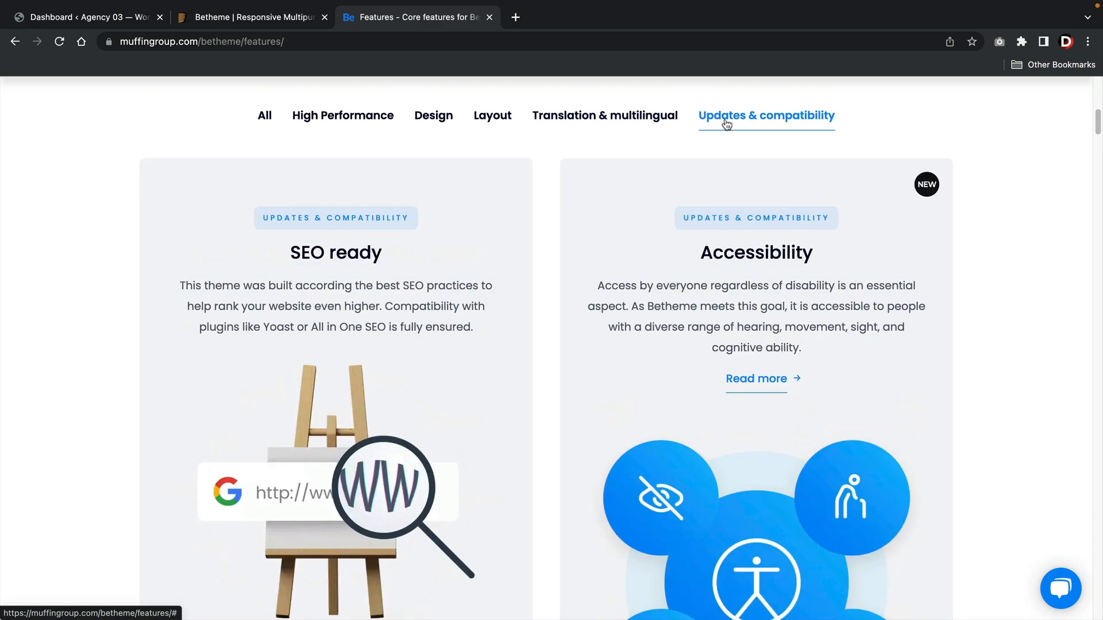
scroll(down, 3)
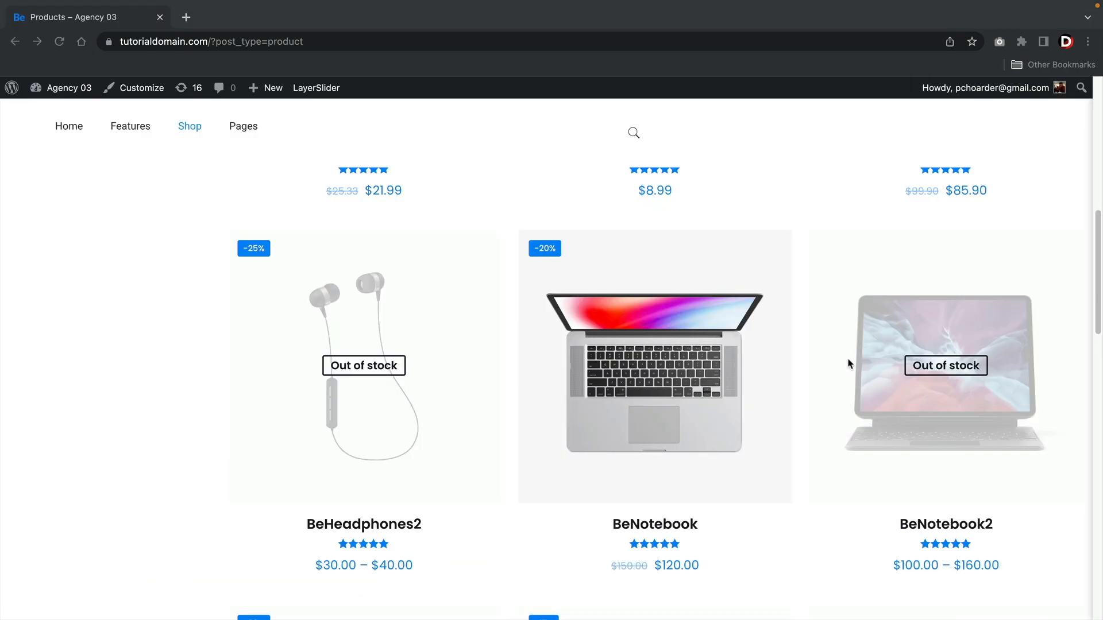
Scroll through the Shop and Home product grids to see out-of-stock products.
scroll(down, 3)
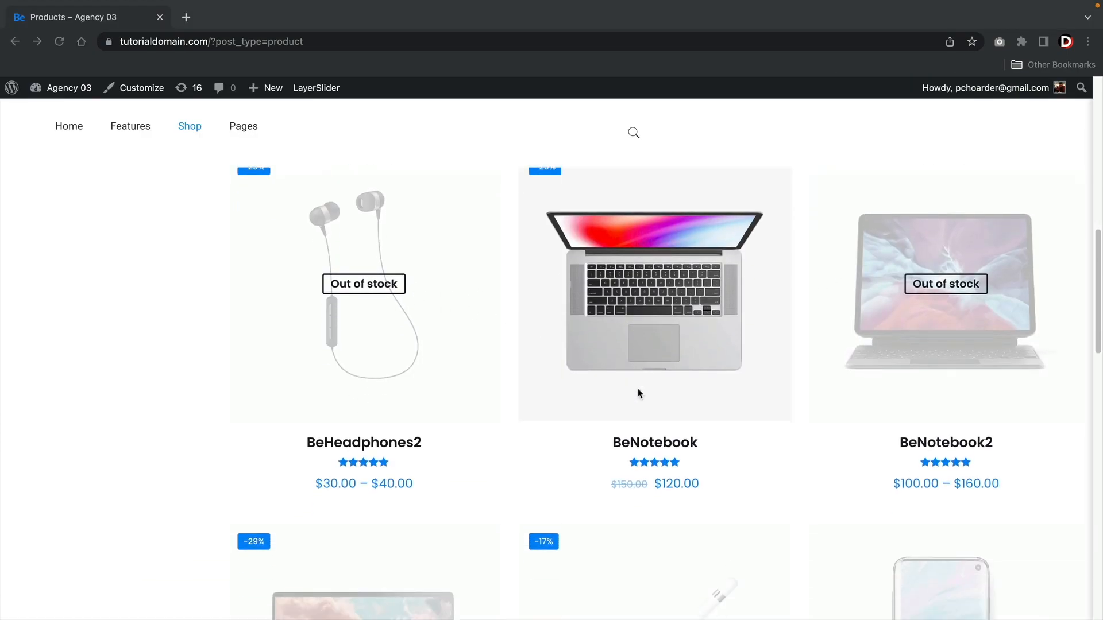
scroll(down, 3)
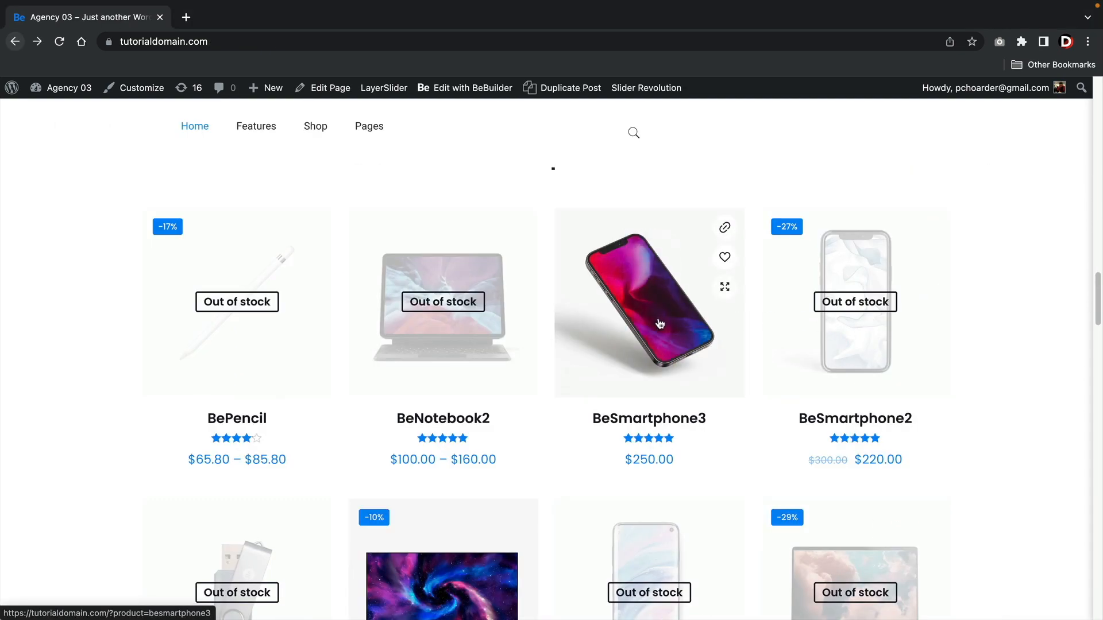
scroll(down, 3)
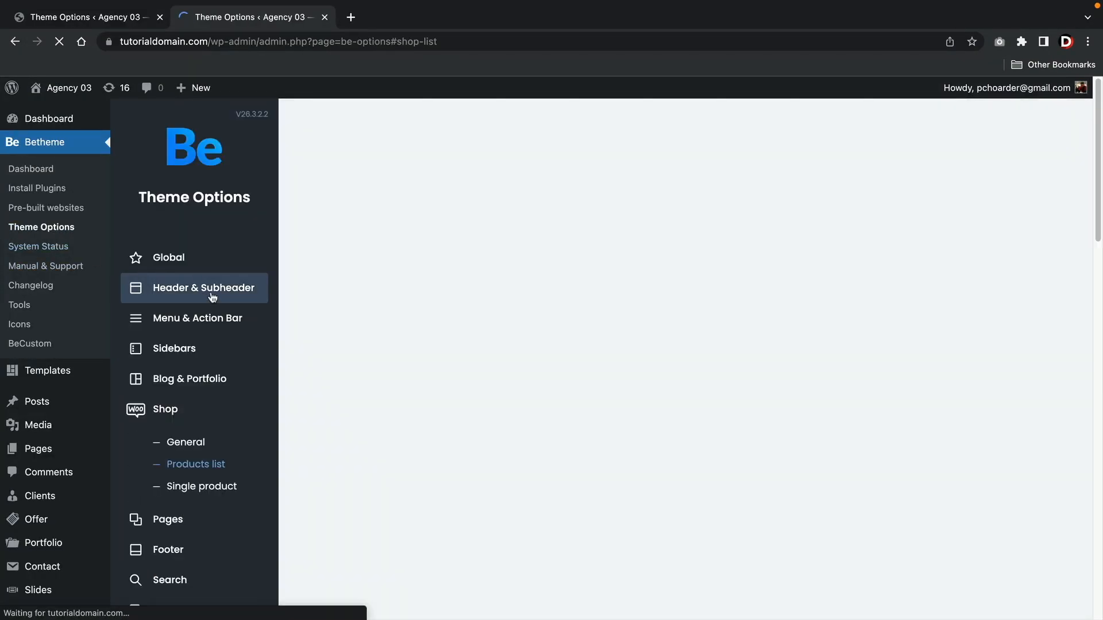
Browse the Header & Subheader style choices, then return to the Betheme welcome Dashboard.
click(203, 288)
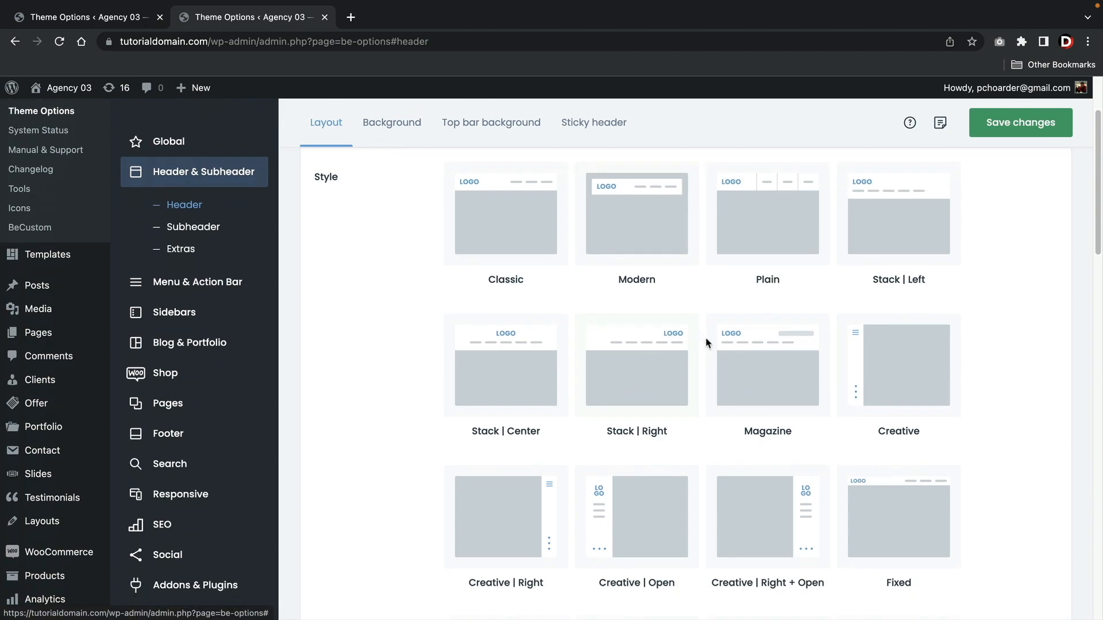
click(767, 517)
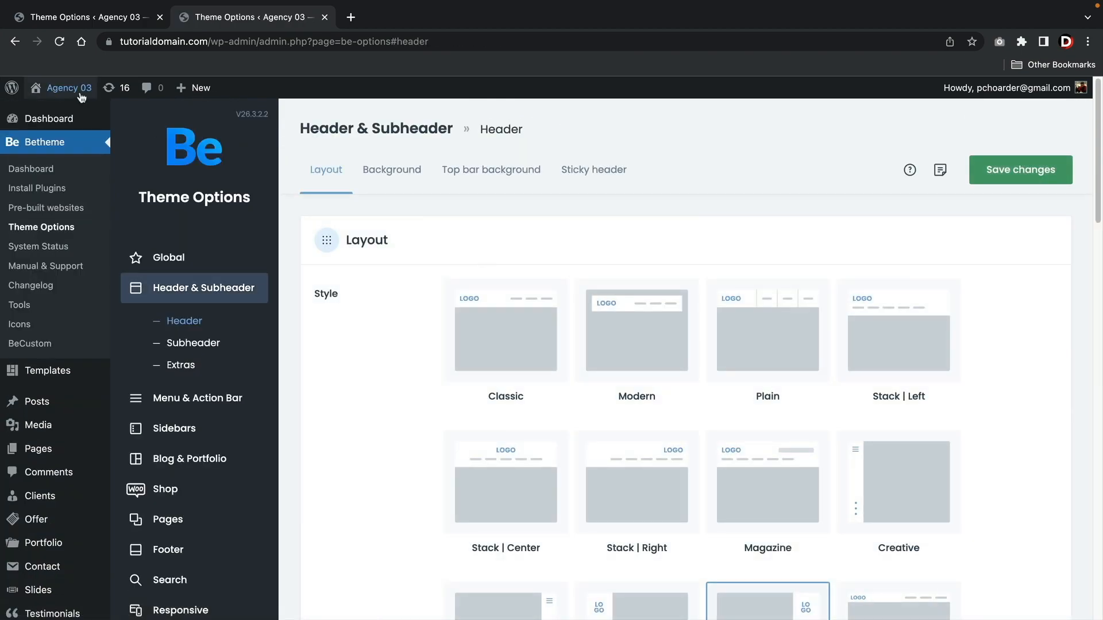
click(252, 16)
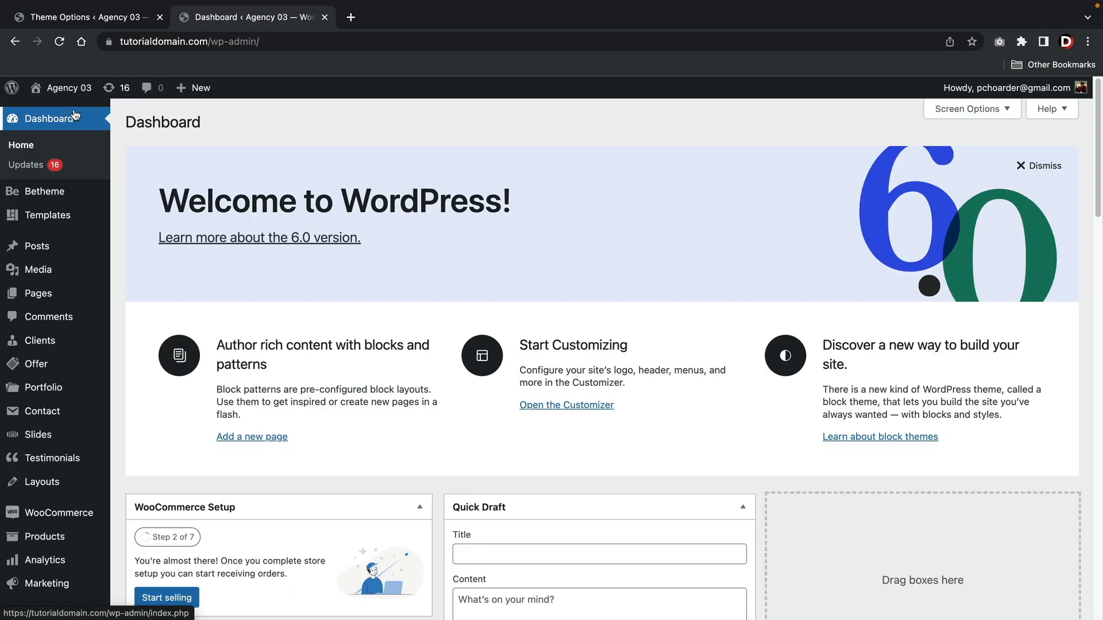
click(155, 252)
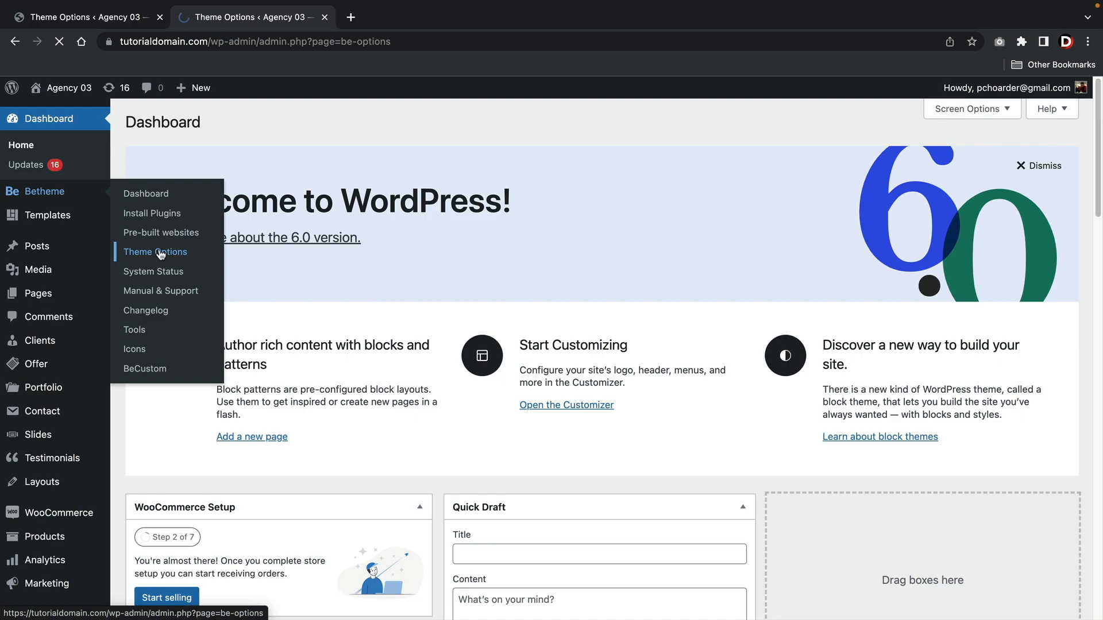
click(155, 252)
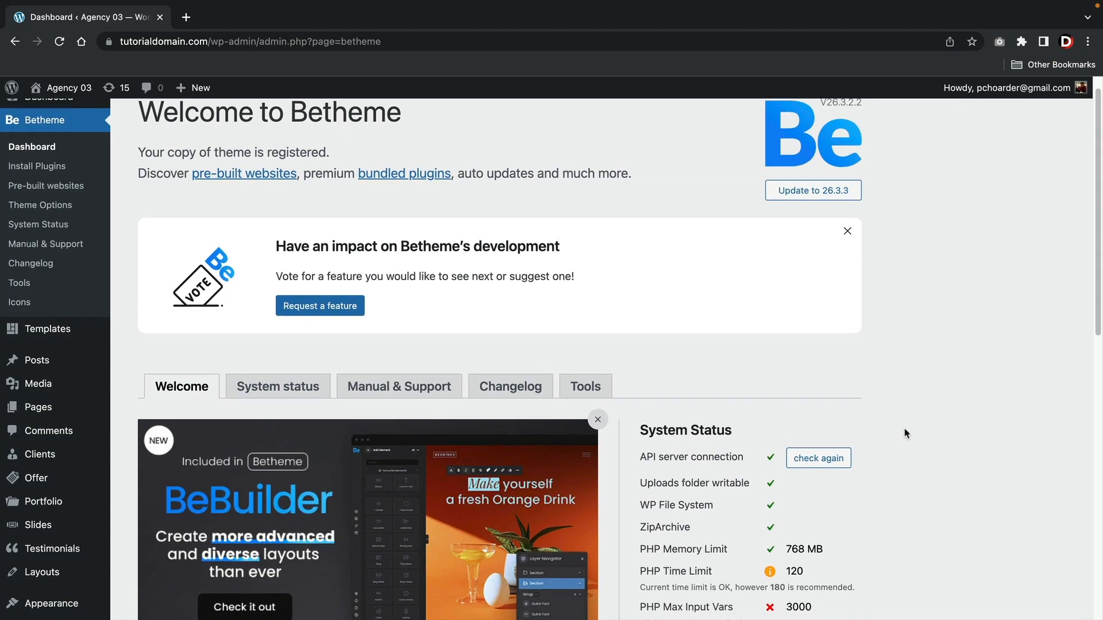
Scroll through the Betheme dashboard and BeBuilder page.
scroll(down, 3)
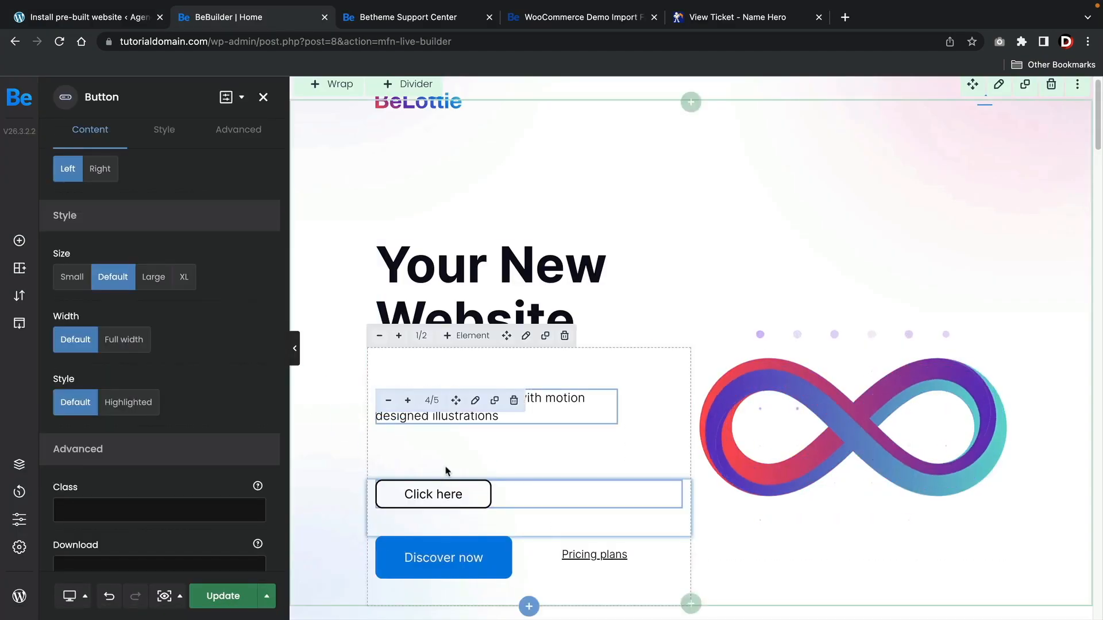
scroll(down, 3)
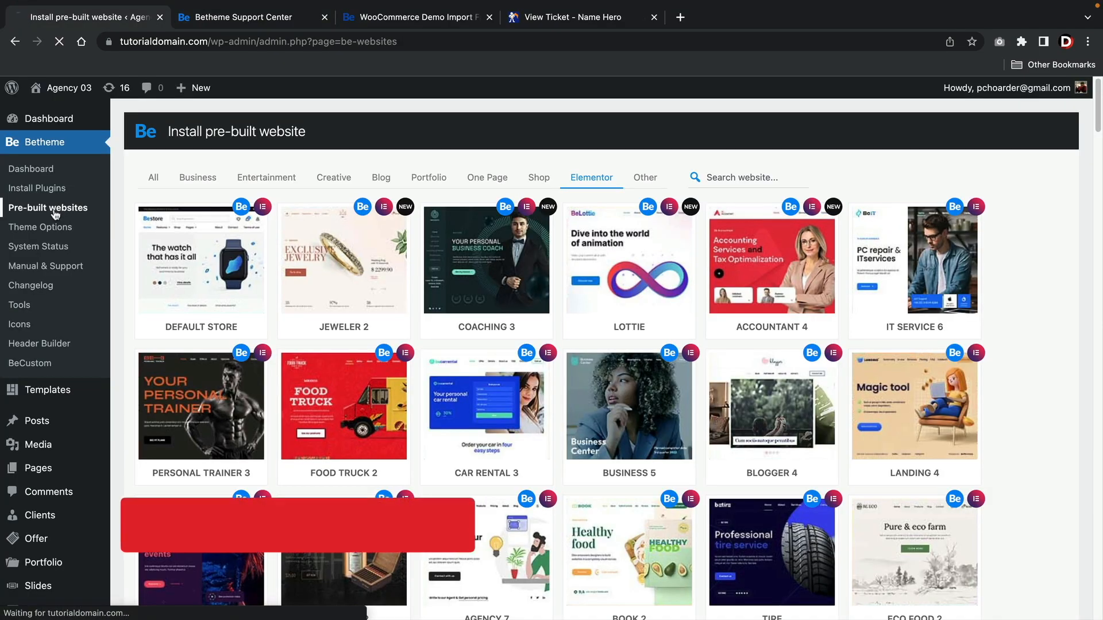
From Pre-built websites, go to the storefront Shop and heart BeHeadphones into the wishlist.
click(153, 177)
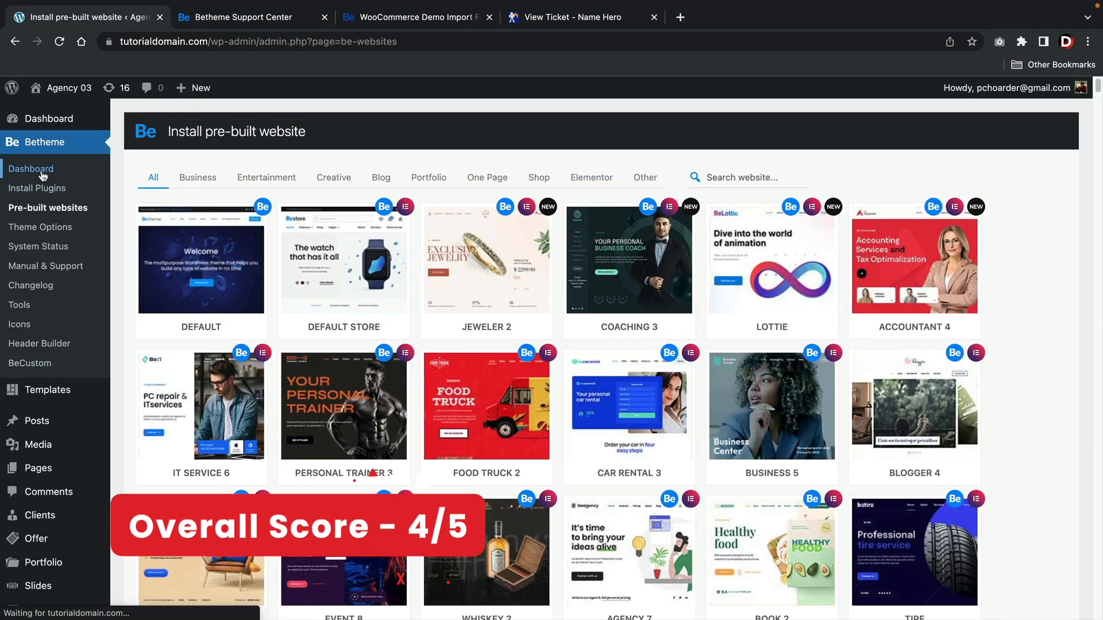
click(30, 169)
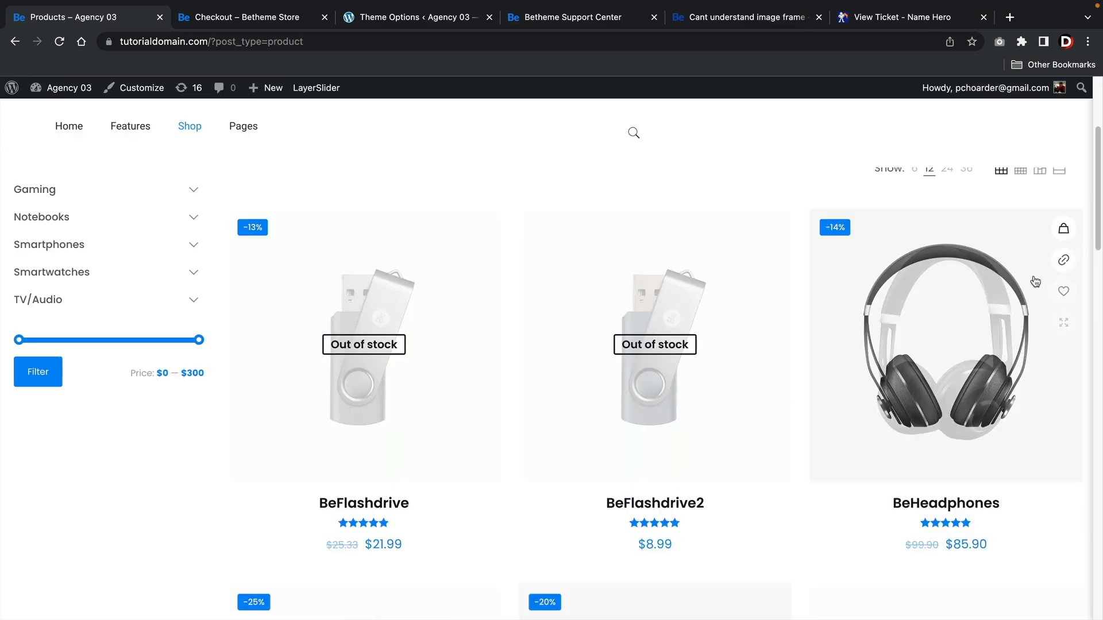
click(1062, 291)
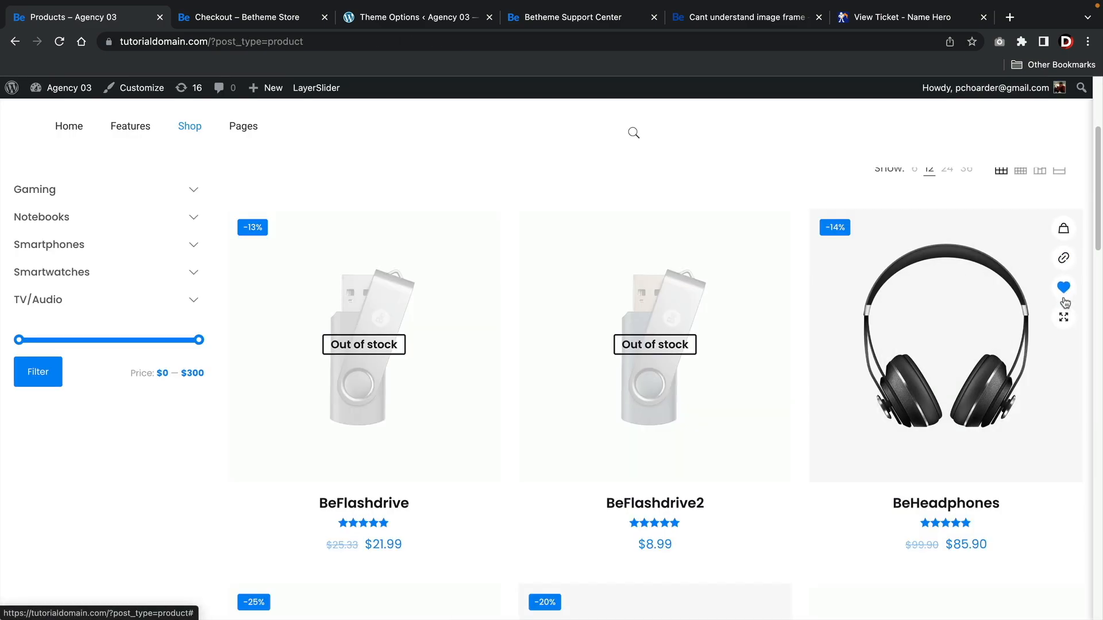